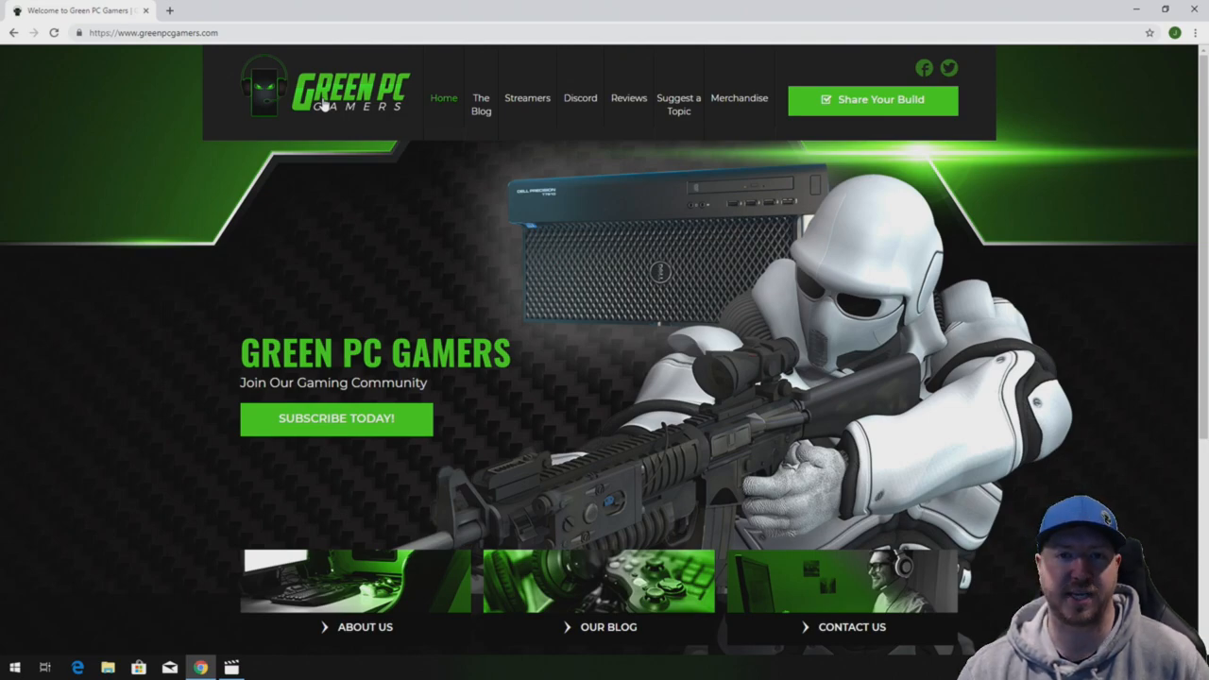
mouse_move(445, 121)
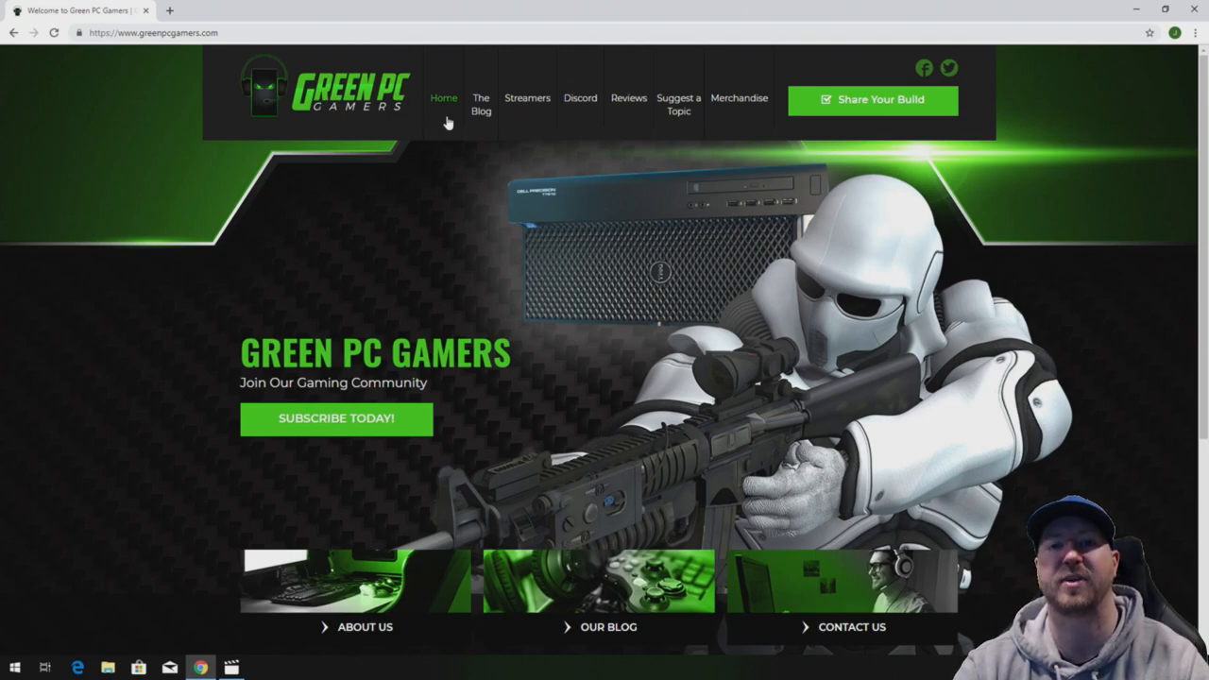
- From the Green PC Gamers blog, read the HP Z230 article's processor and memory recommendations
left_click(479, 104)
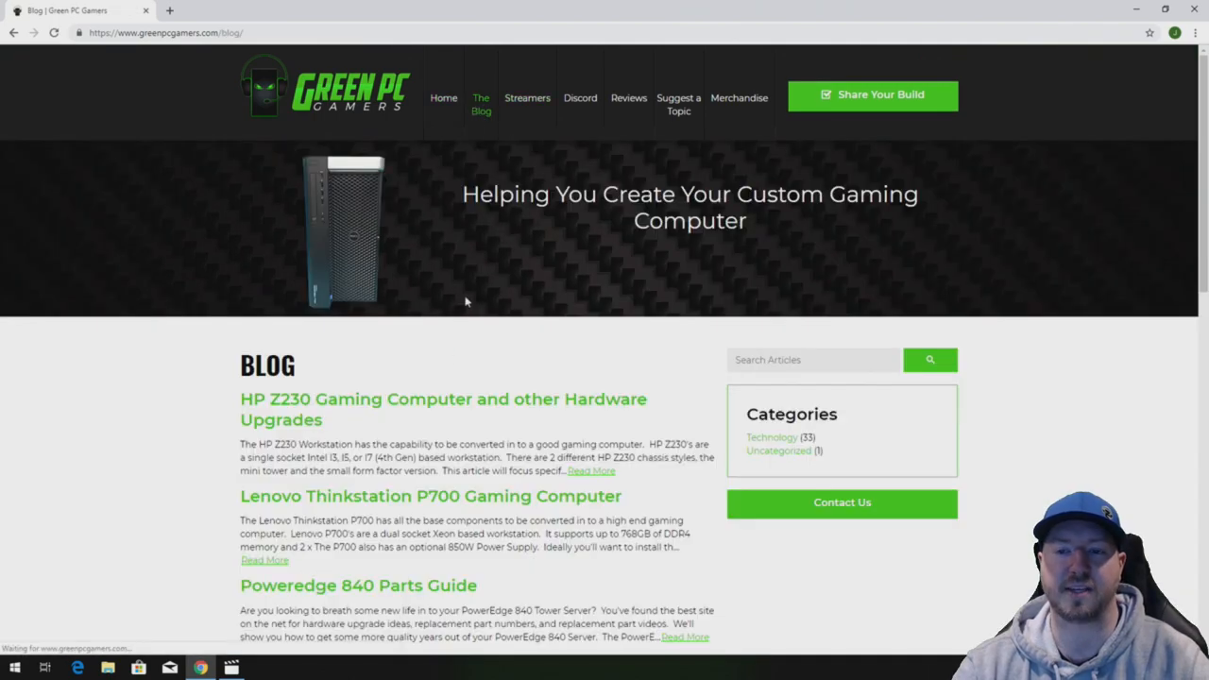
left_click(442, 399)
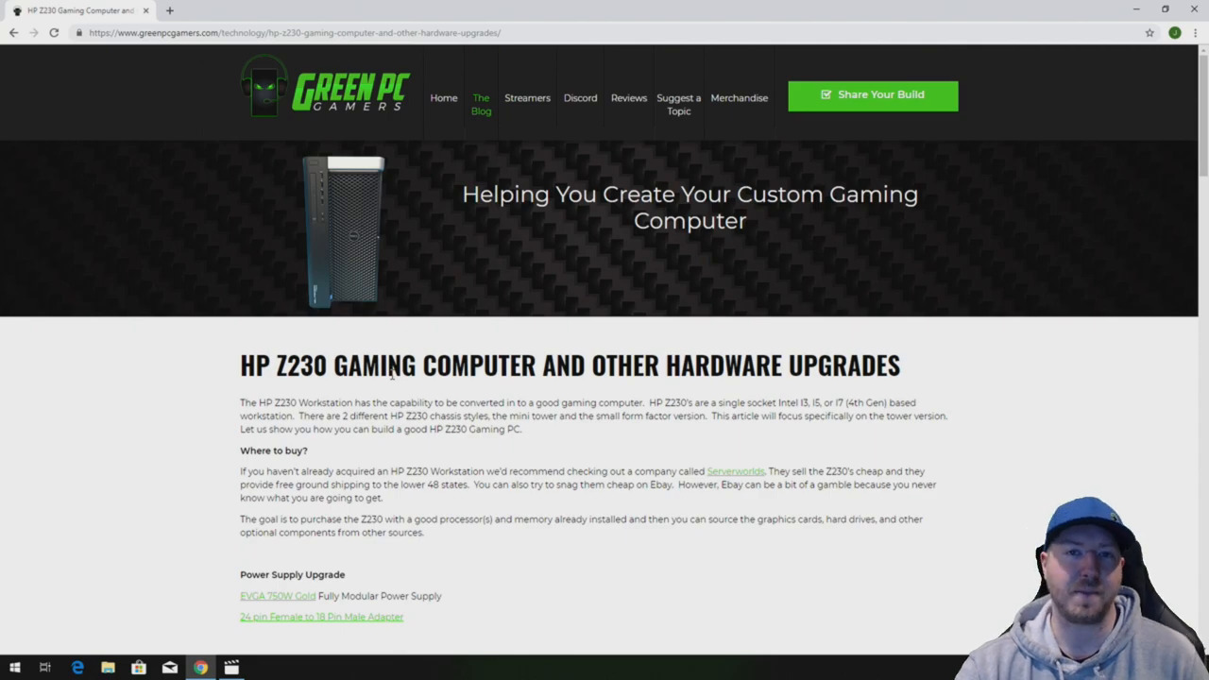
scroll("down", 3)
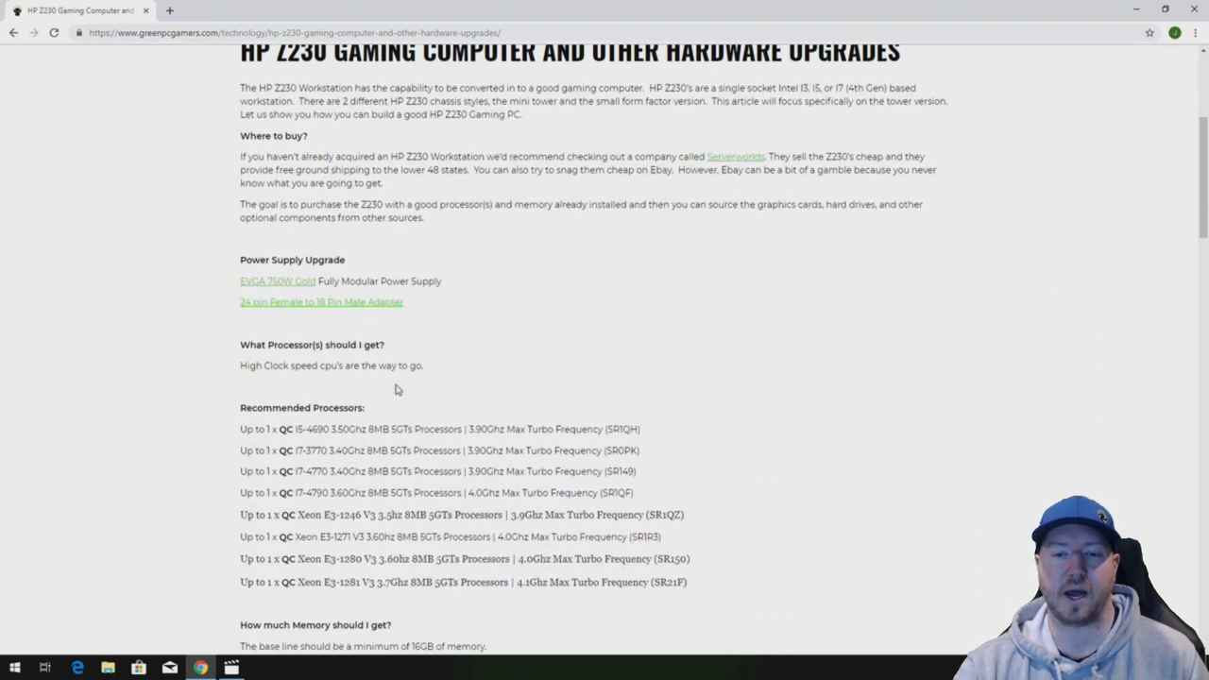
scroll("down", 3)
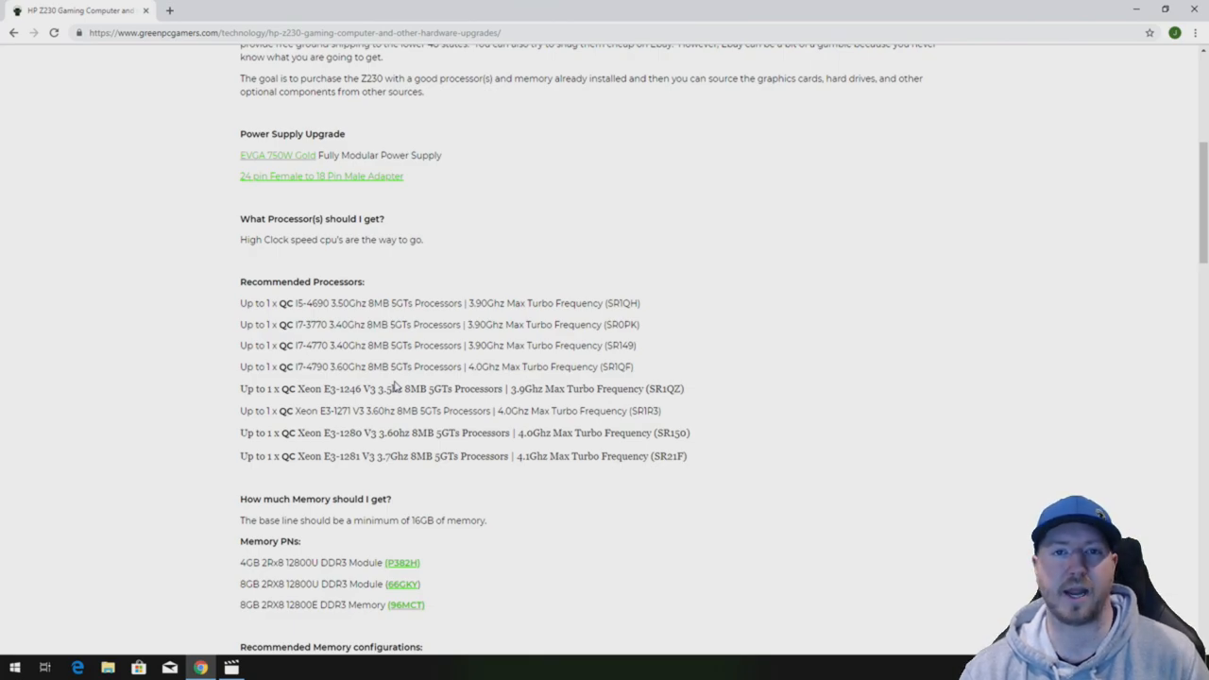
scroll("down", 3)
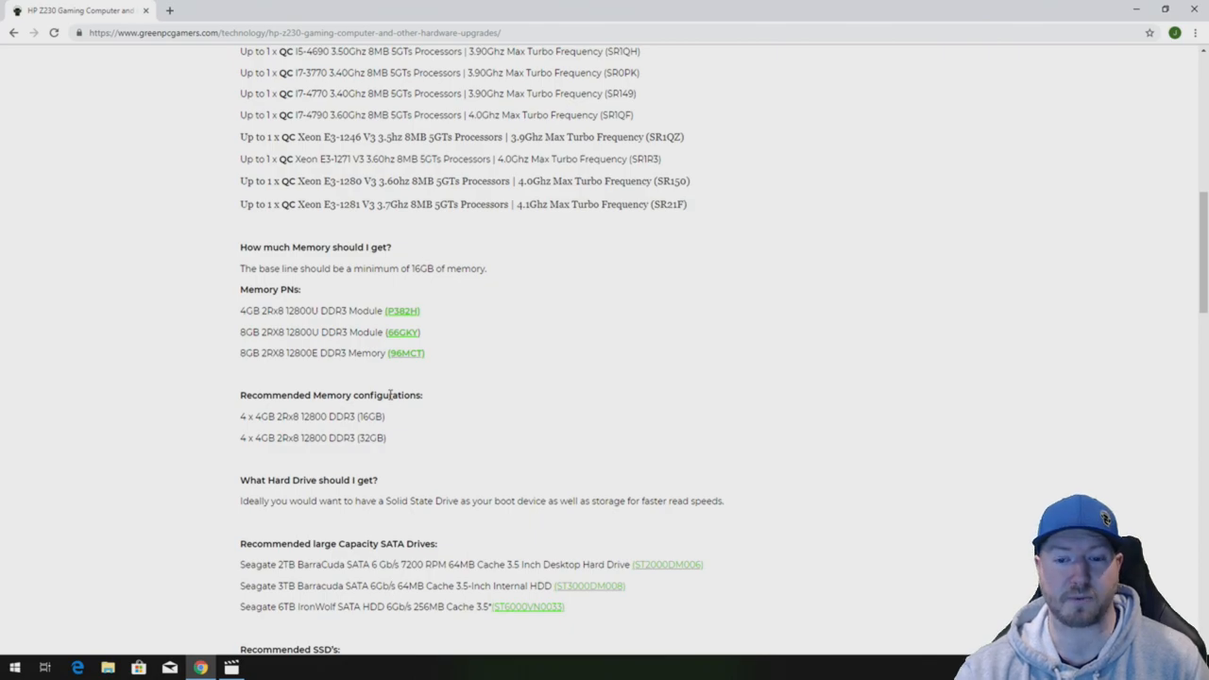
mouse_move(436, 376)
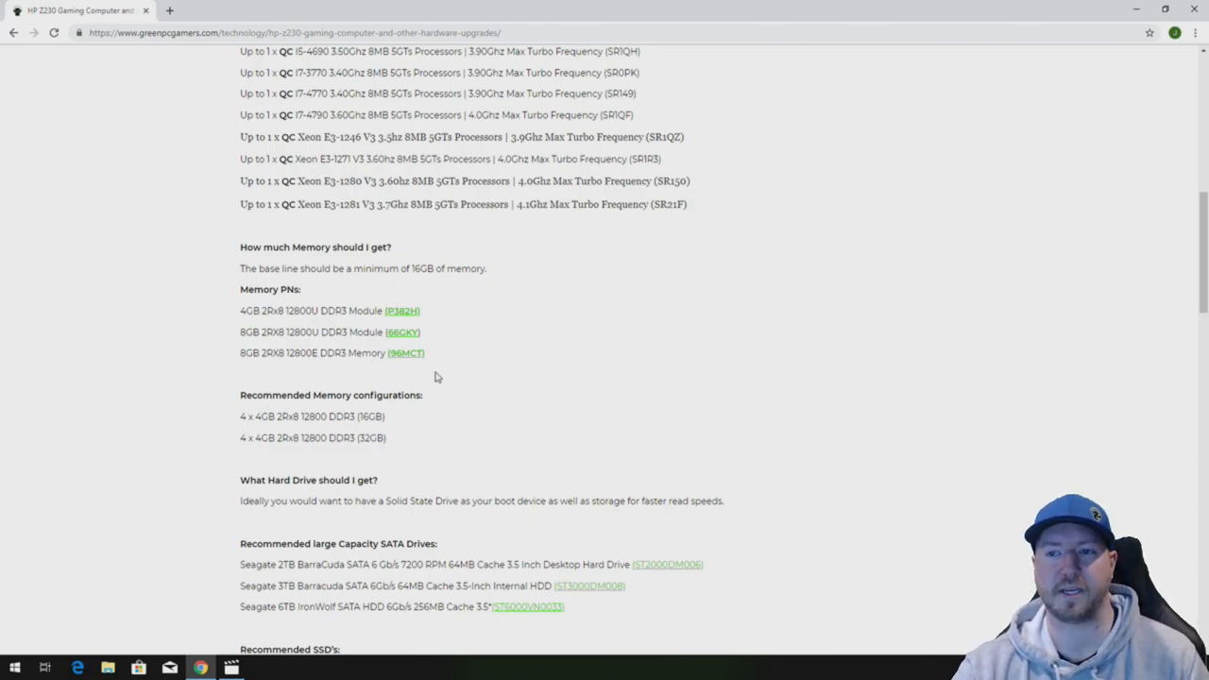
scroll("up", 3)
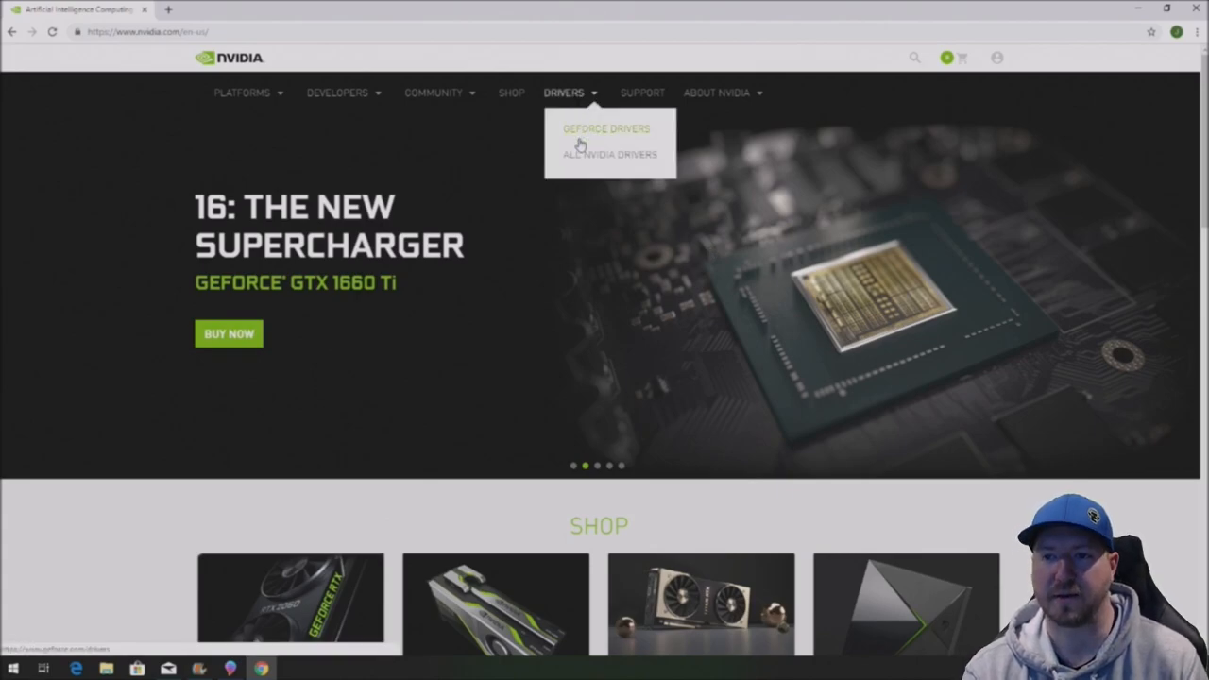
- Search GeForce drivers for GTX 1080 Ti on Windows 10 64-bit and view the newest Game Ready result
left_click(603, 128)
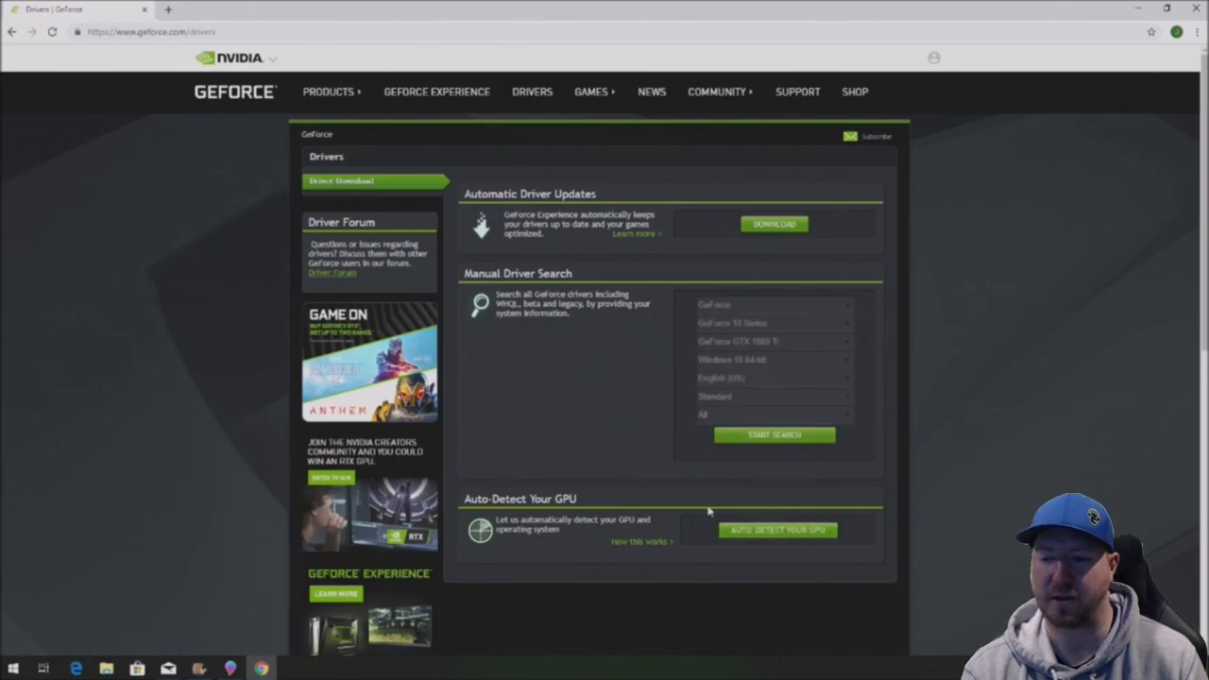
mouse_move(837, 344)
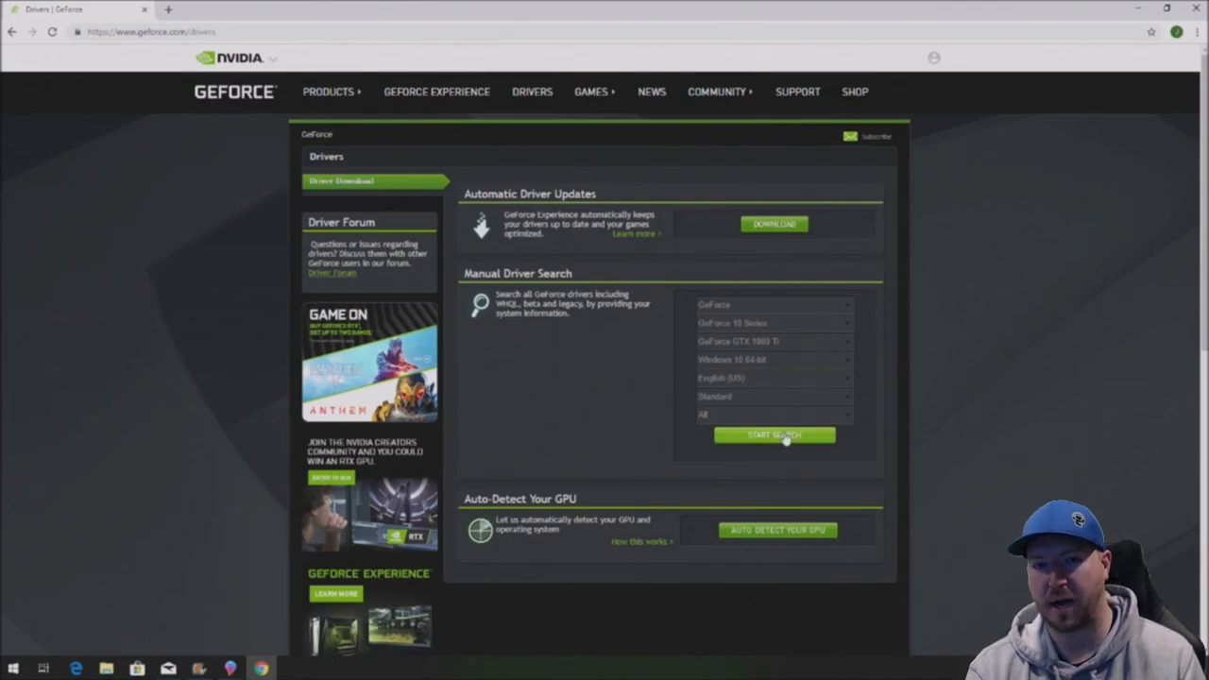
left_click(775, 434)
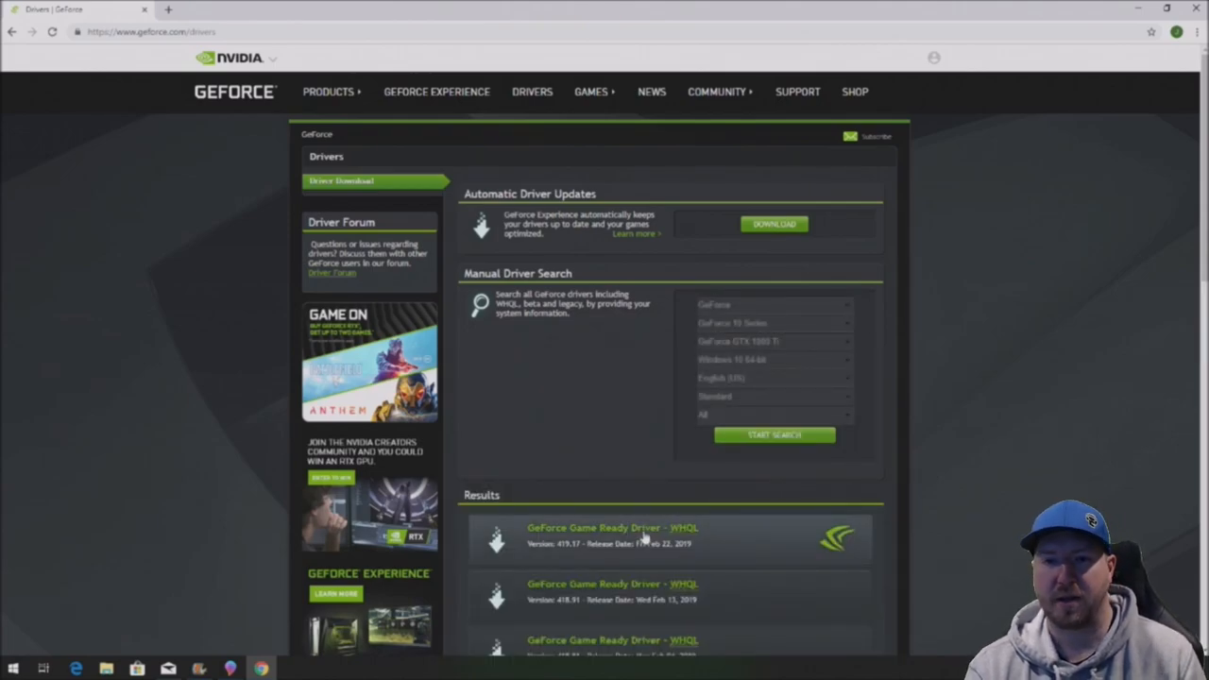
left_click(600, 529)
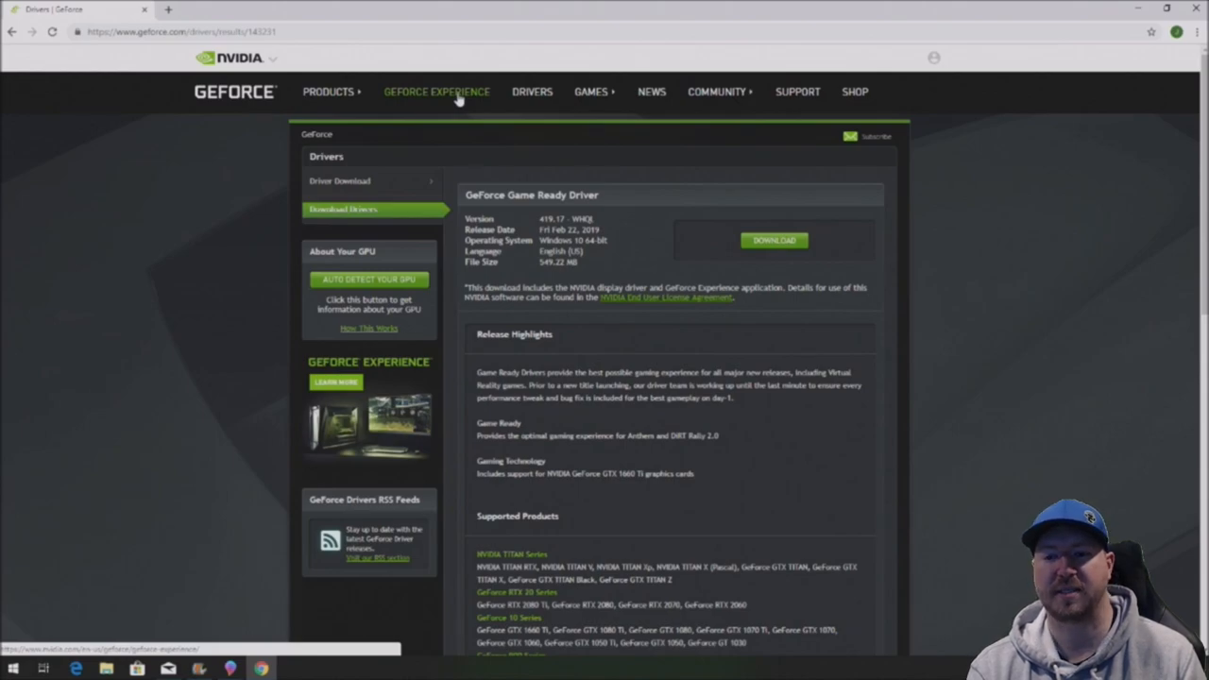
left_click(435, 93)
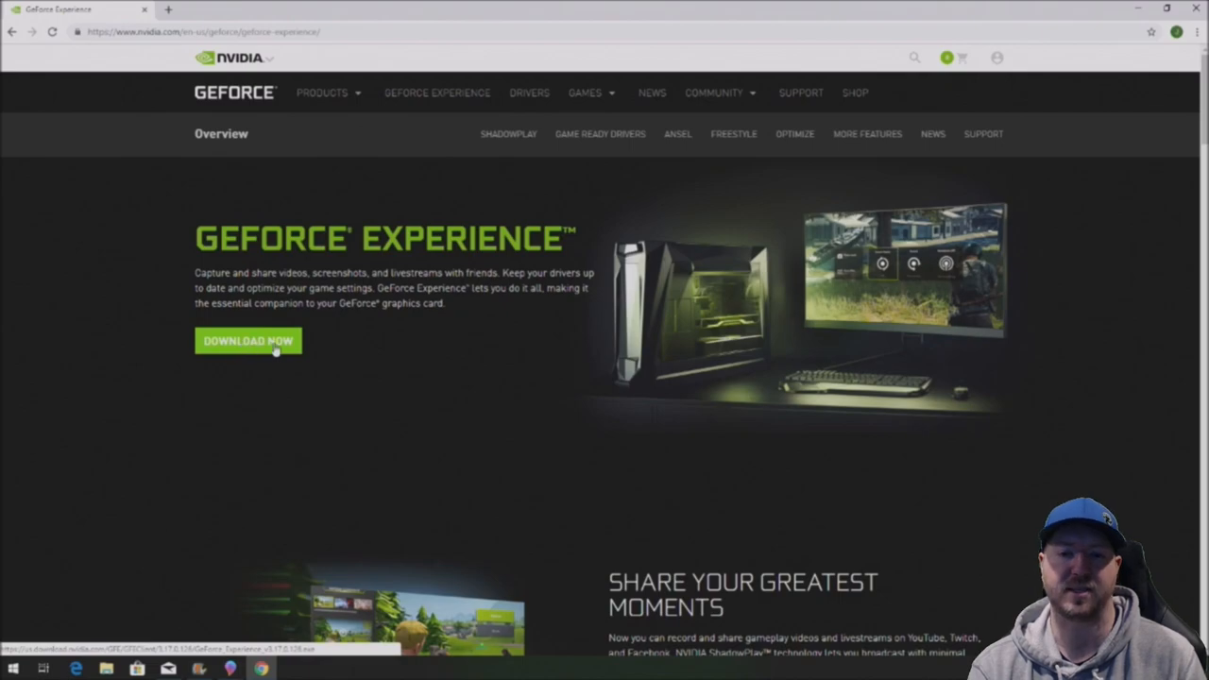
mouse_move(457, 368)
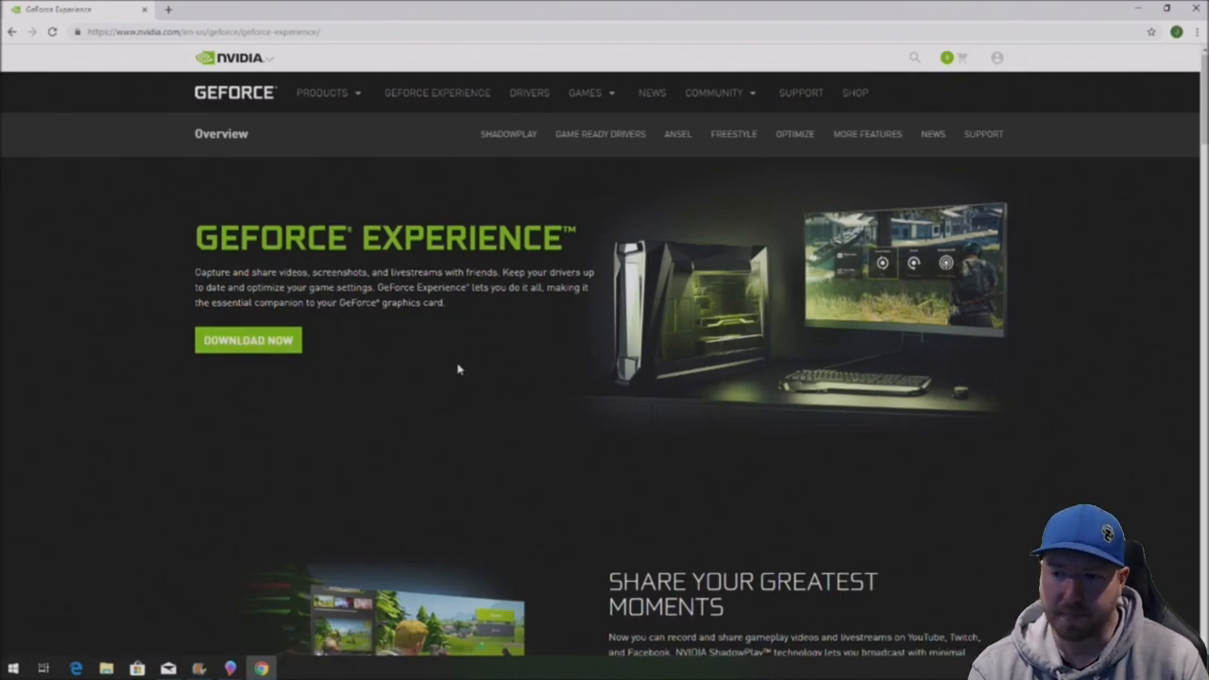
scroll("down", 3)
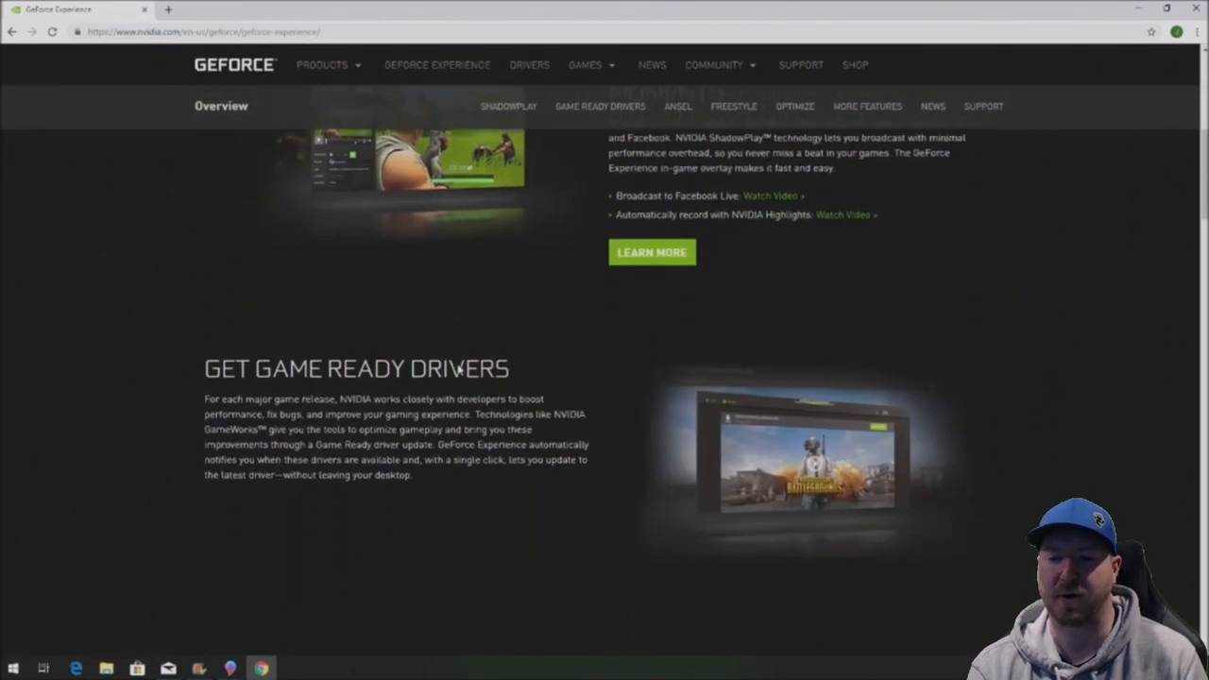
scroll("down", 3)
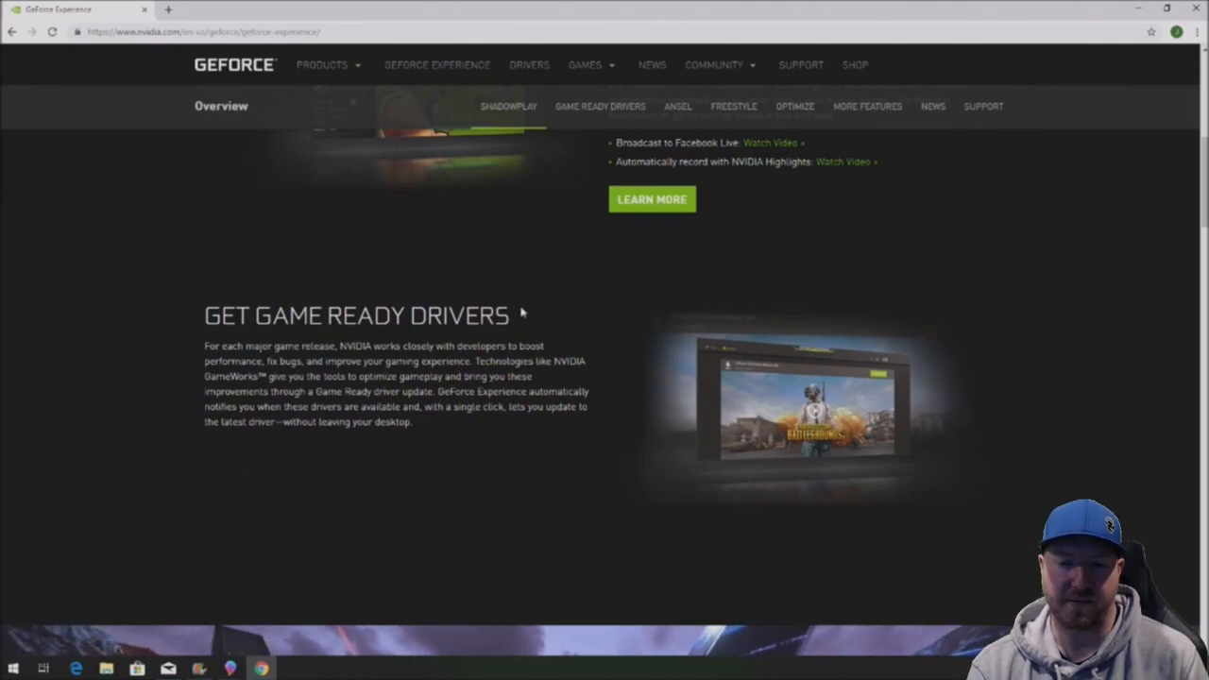
scroll("up", 3)
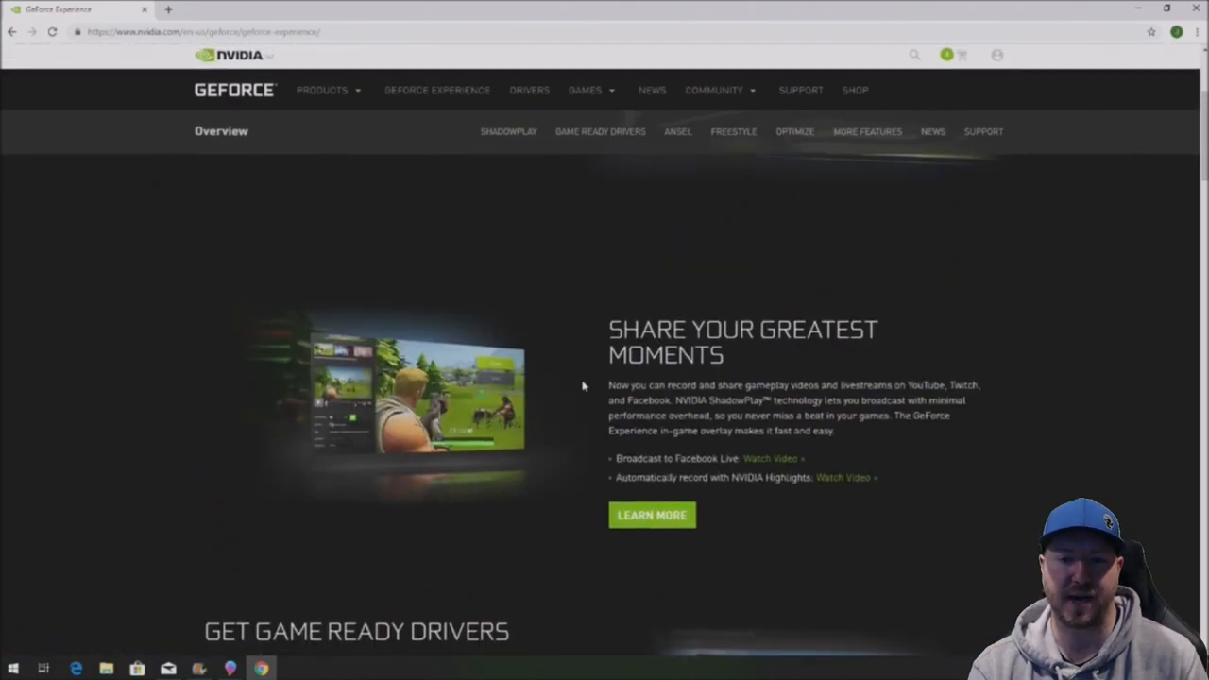
scroll("up", 3)
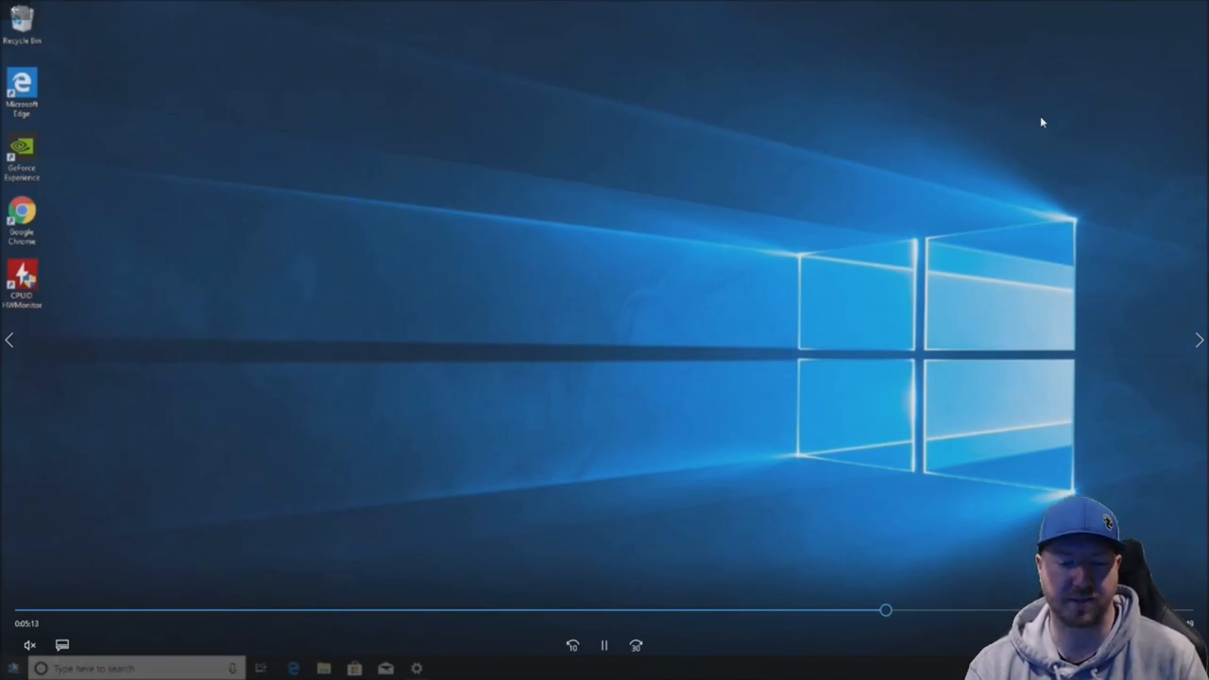
- Launch Disk Management from the Start button's system tools menu
right_click(11, 663)
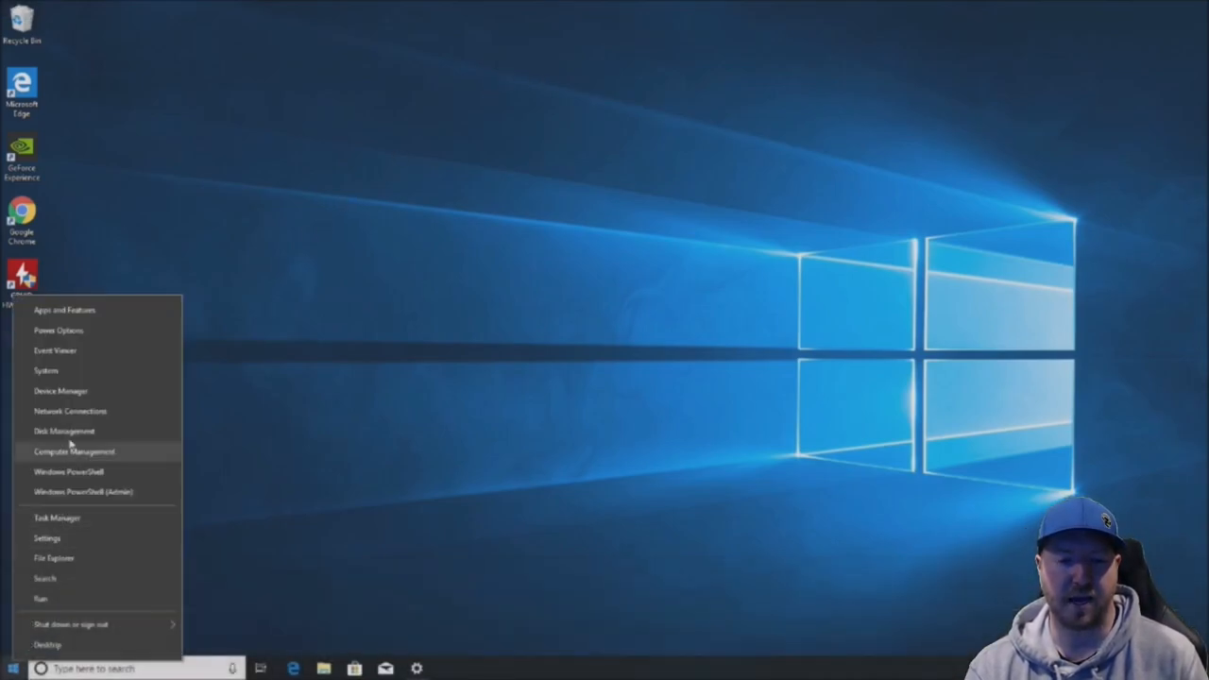
mouse_move(61, 431)
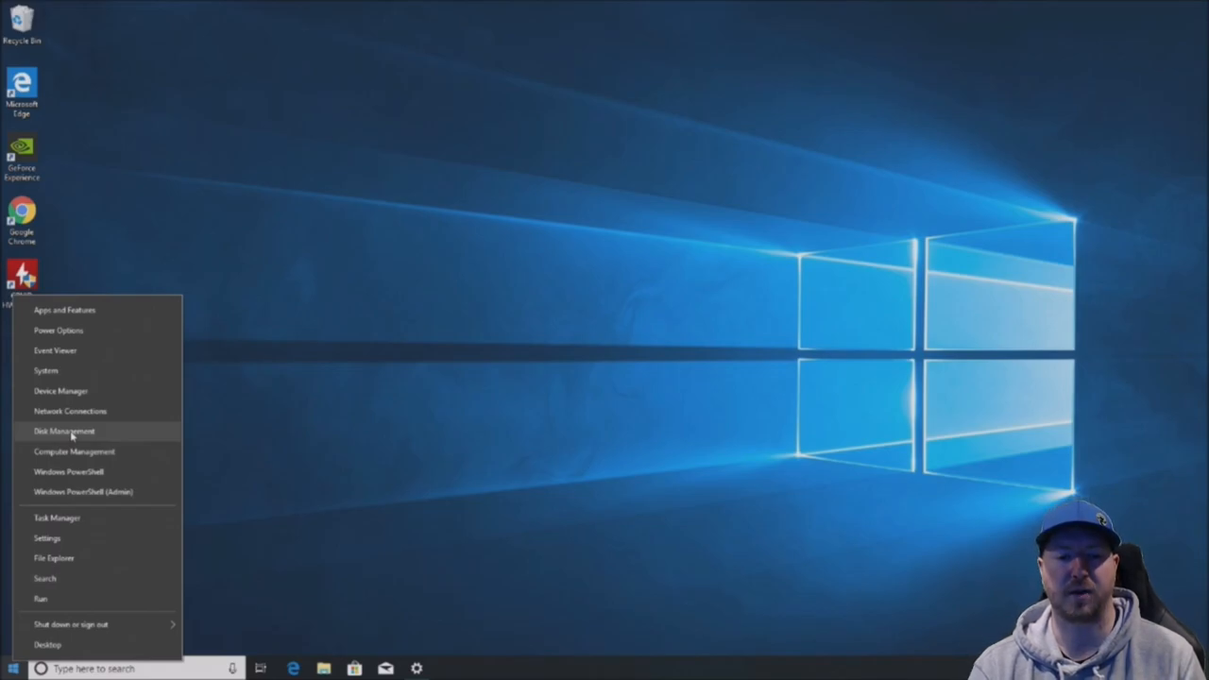
left_click(62, 430)
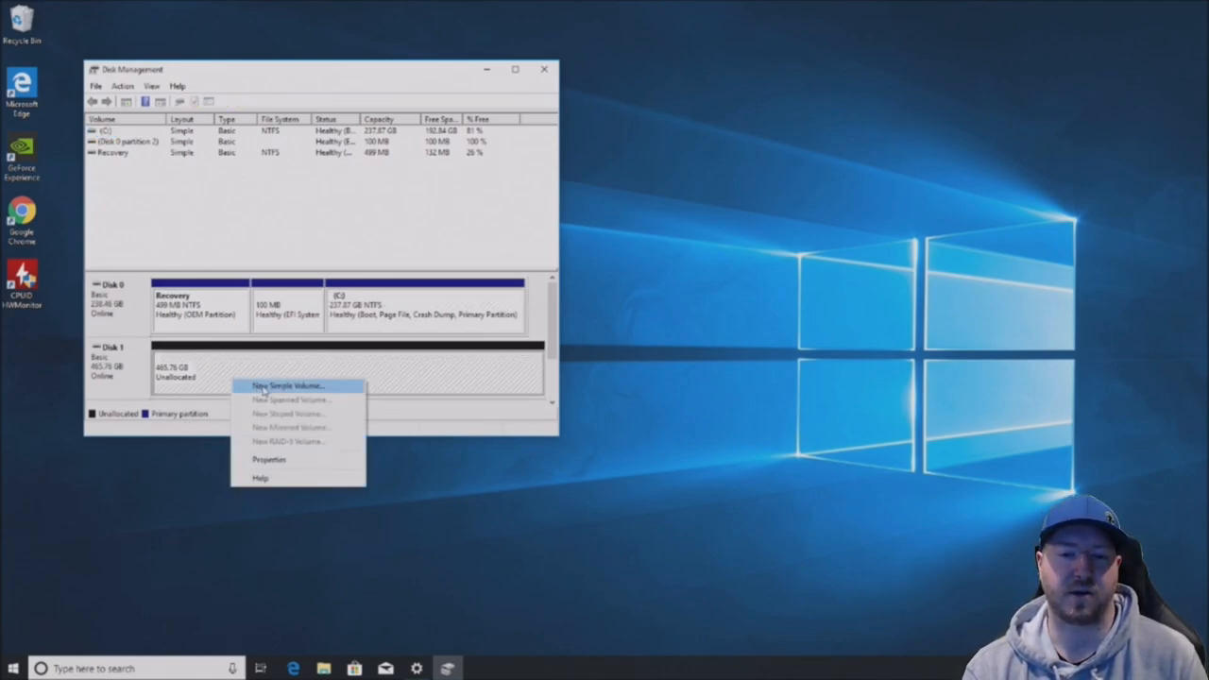
- Create a full-size NTFS simple volume on Disk 1 labelled Super Fast Drive (D:)
left_click(285, 386)
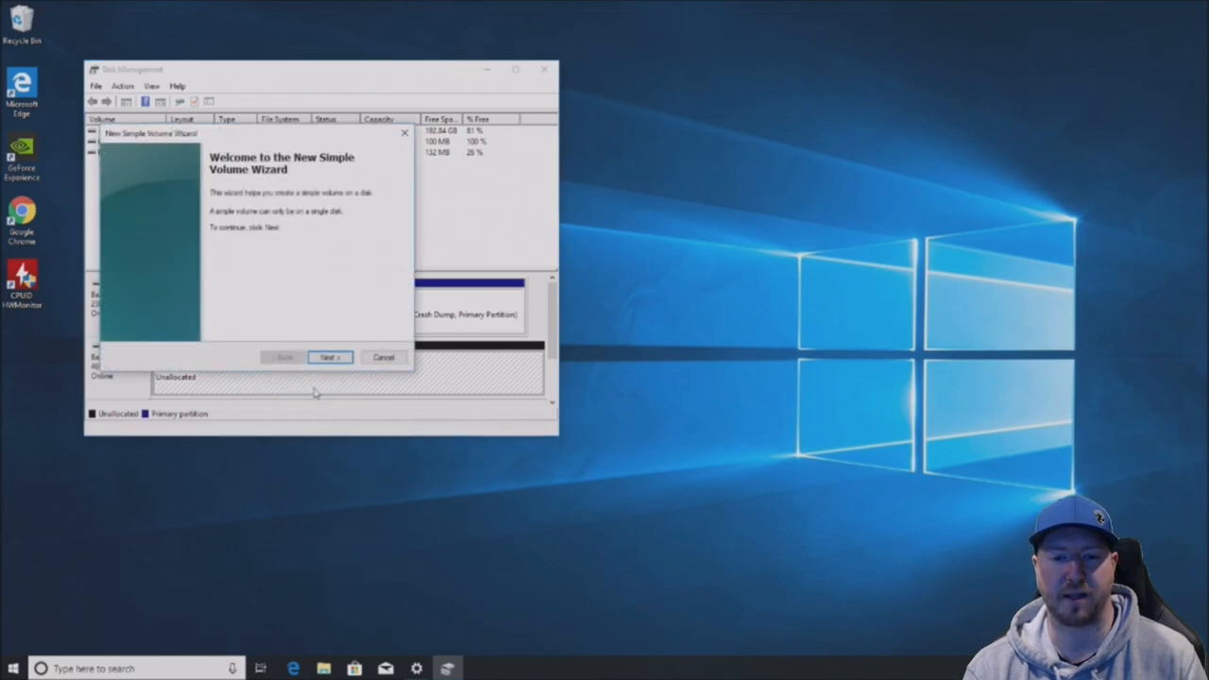
left_click(328, 357)
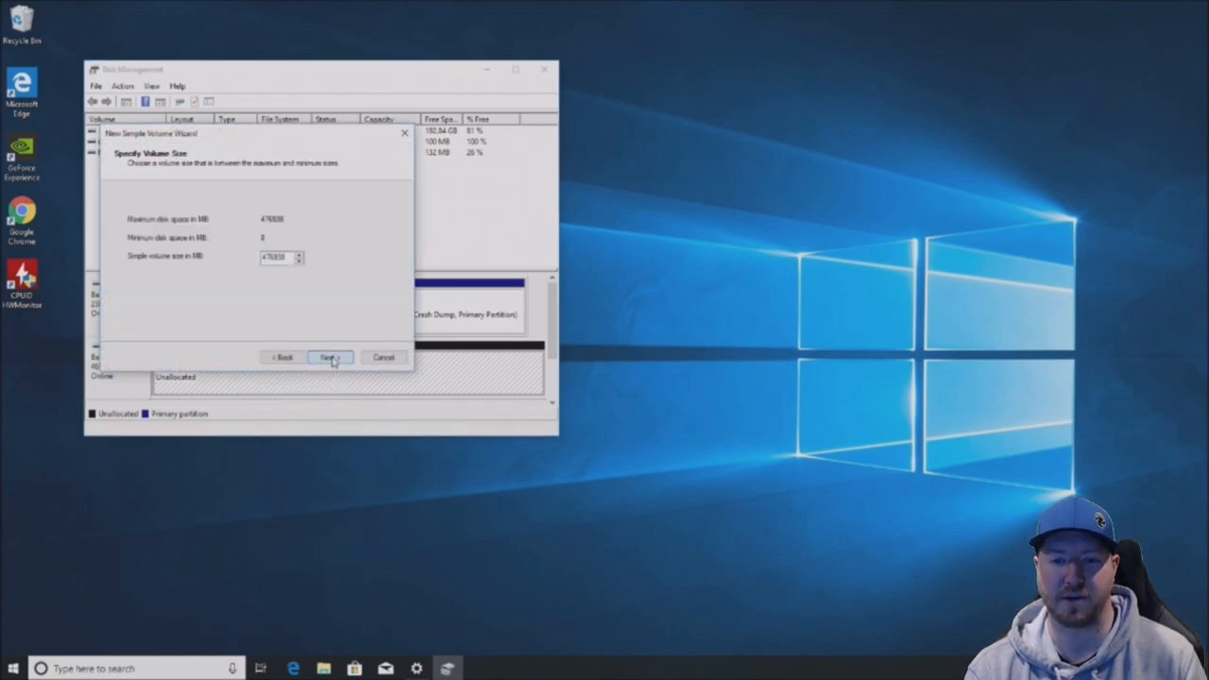
left_click(329, 357)
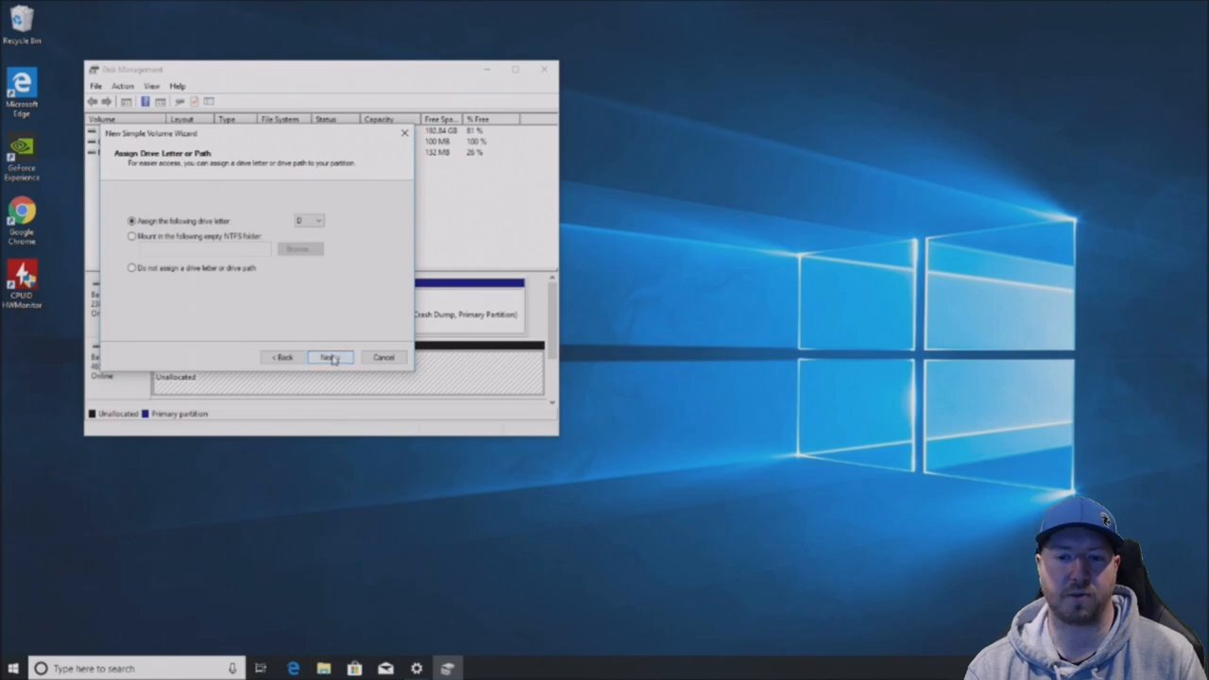
left_click(329, 357)
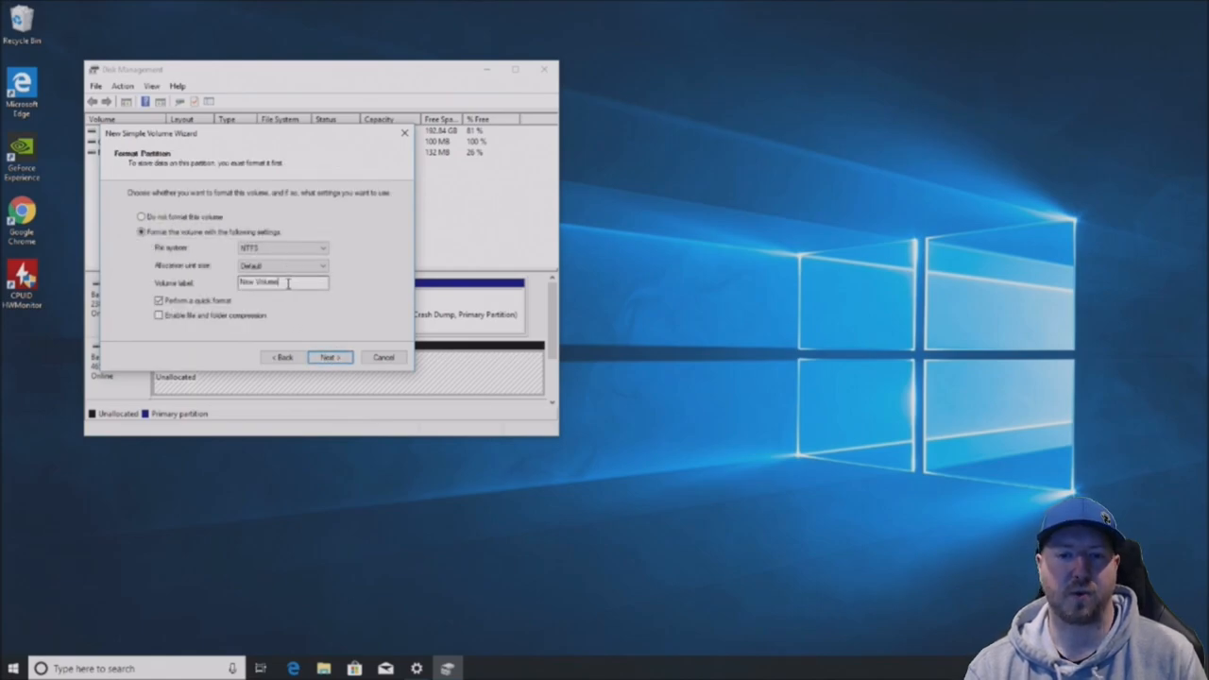
double_click(283, 284)
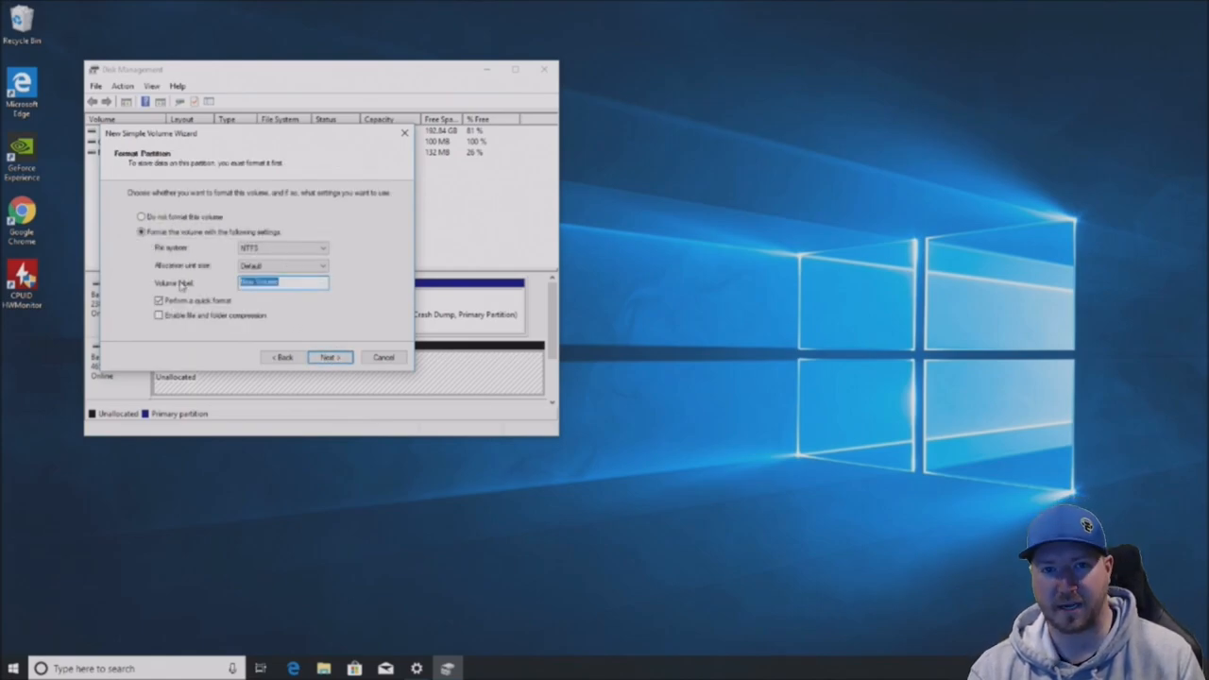
type("Super Fast Drive")
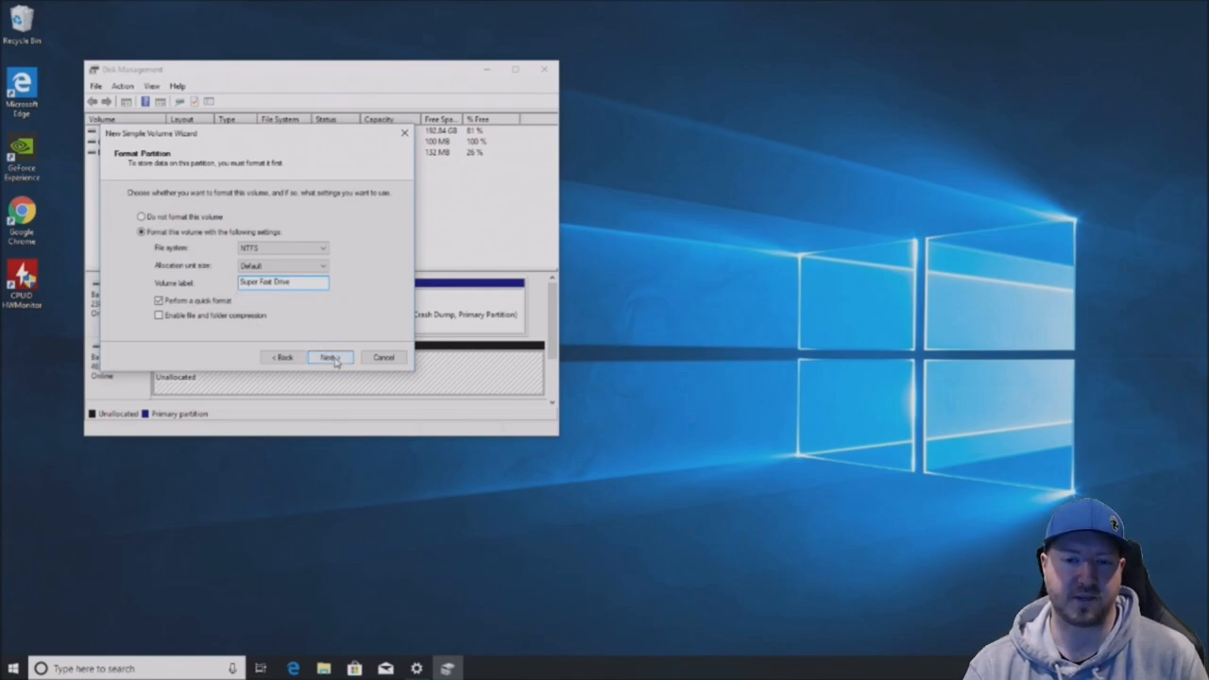
left_click(328, 355)
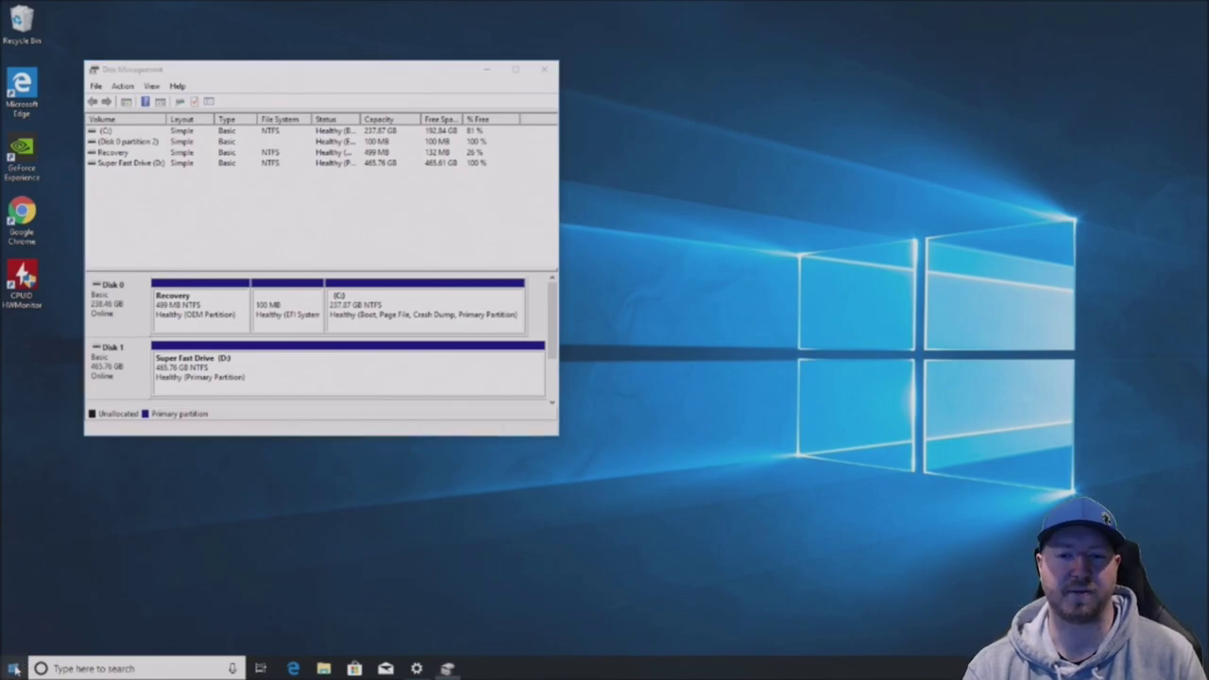
- Launch File Explorer from the Start menu and browse to Super Fast Drive (D:)
right_click(11, 669)
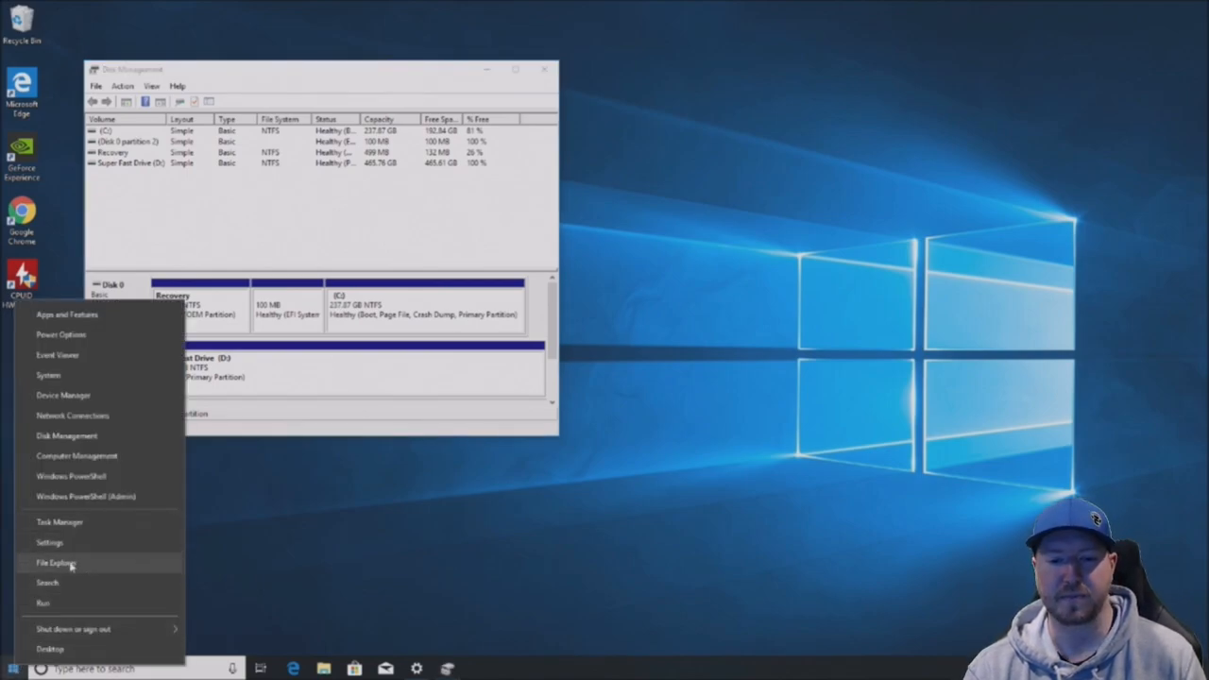
left_click(57, 561)
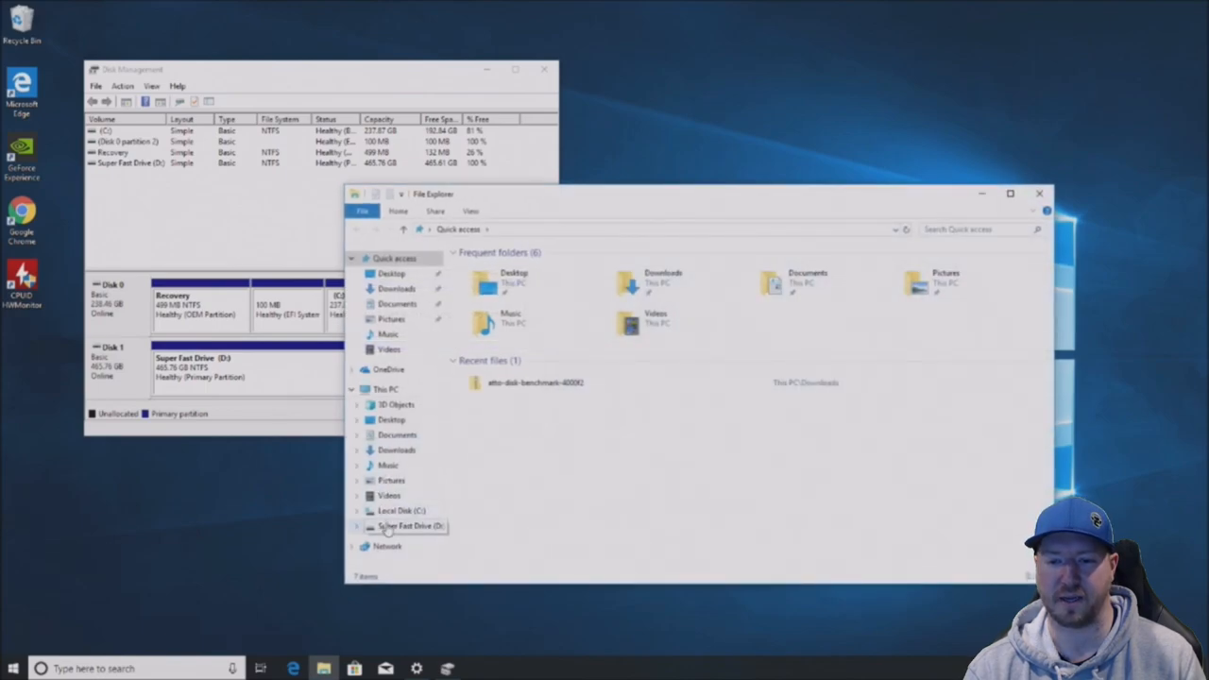
left_click(405, 526)
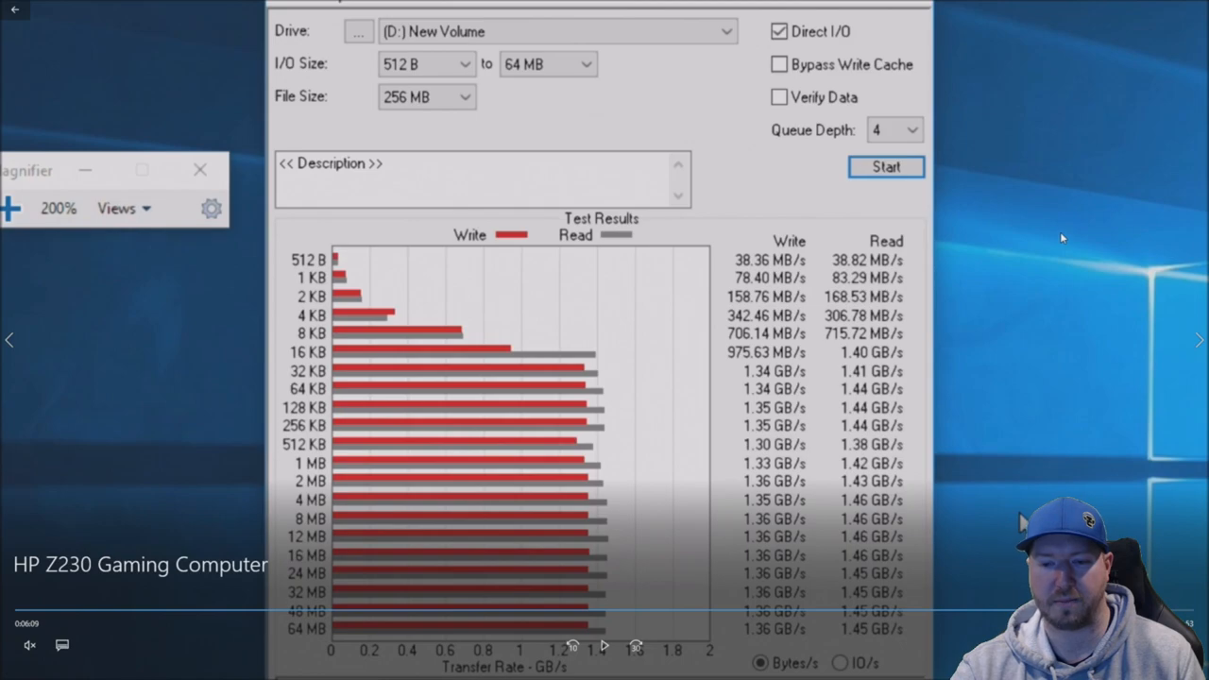
mouse_move(1066, 192)
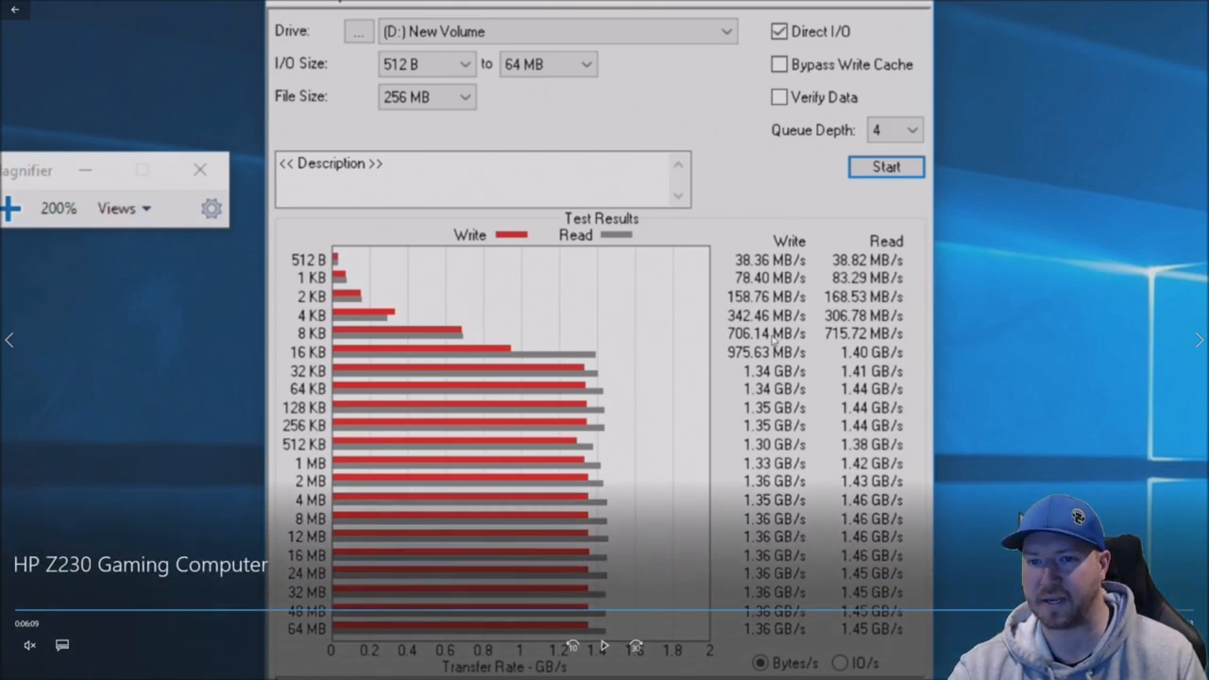
mouse_move(1105, 185)
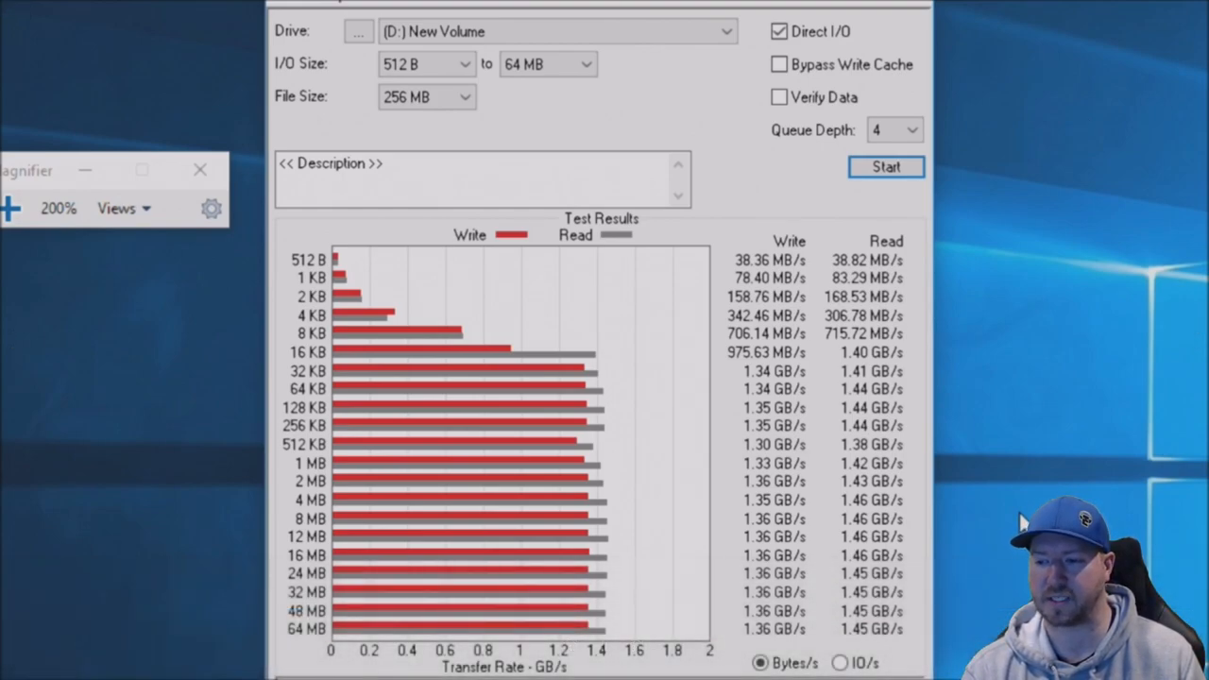
mouse_move(971, 596)
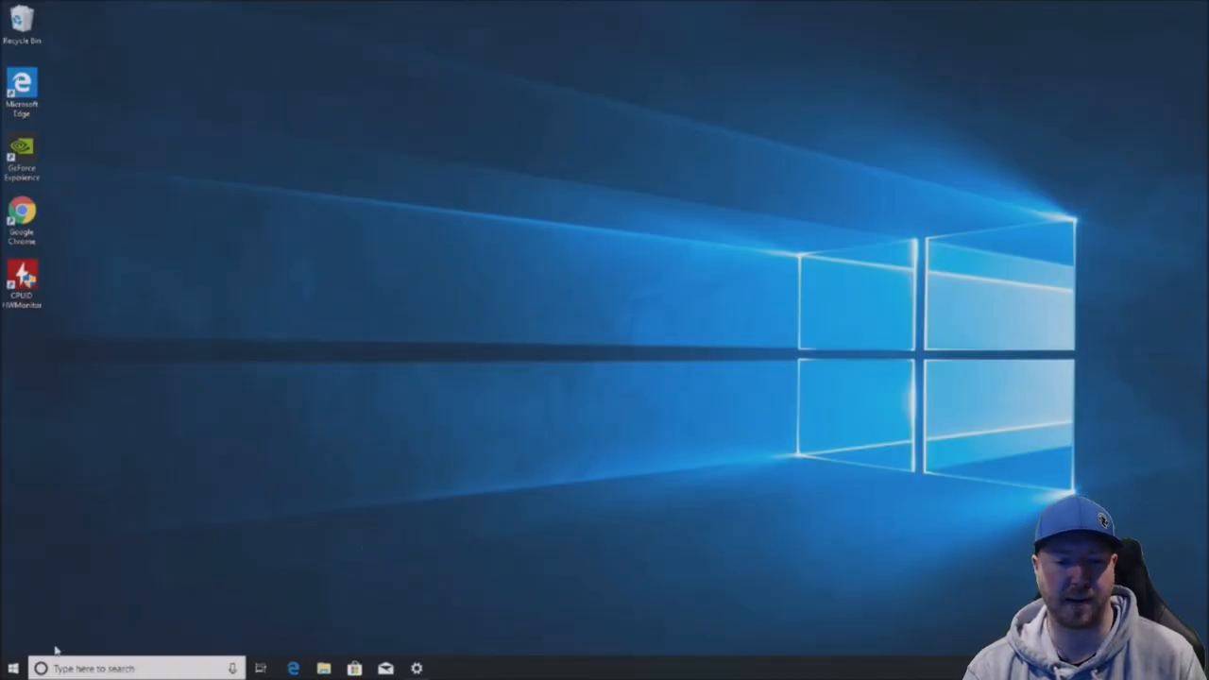
- In Device Manager, collapse the tree then expand Disk drives, Display adapters and Processors
left_click(12, 665)
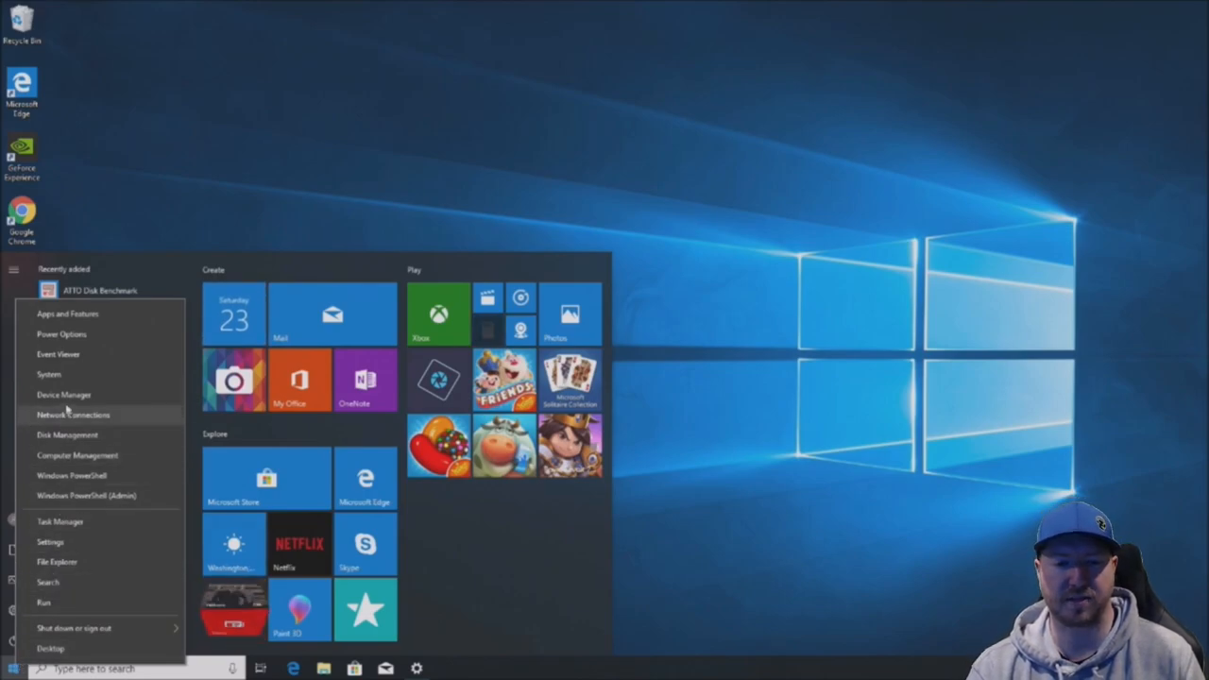
left_click(64, 395)
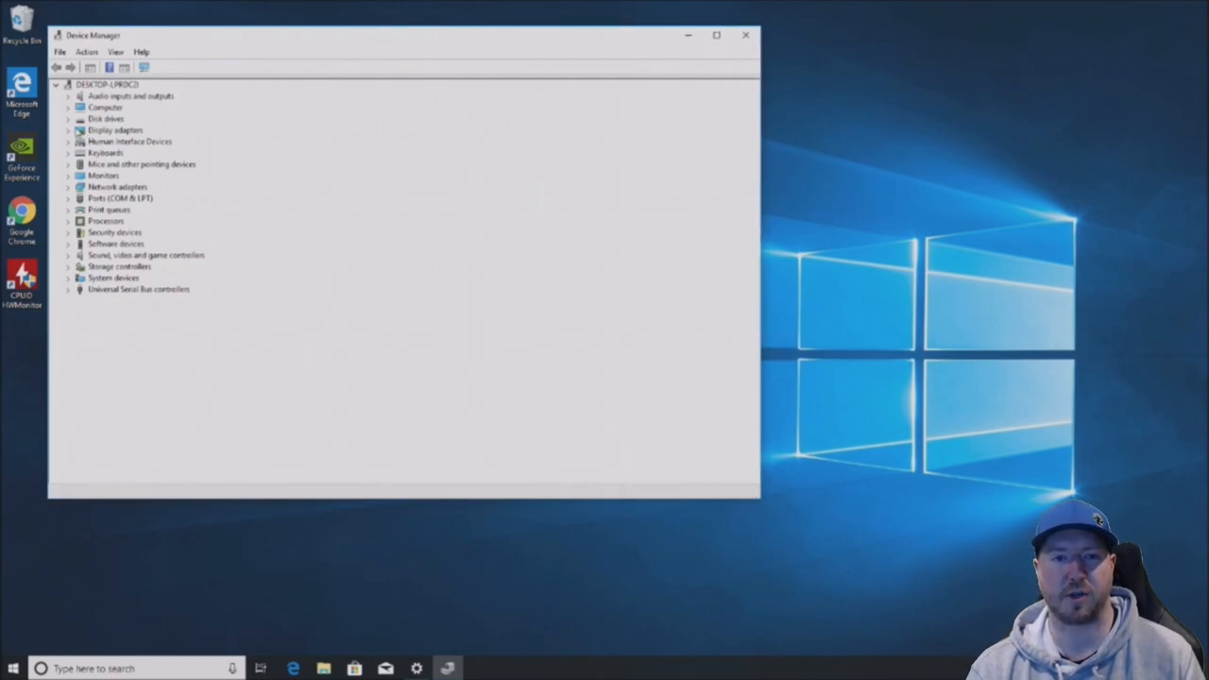
left_click(68, 117)
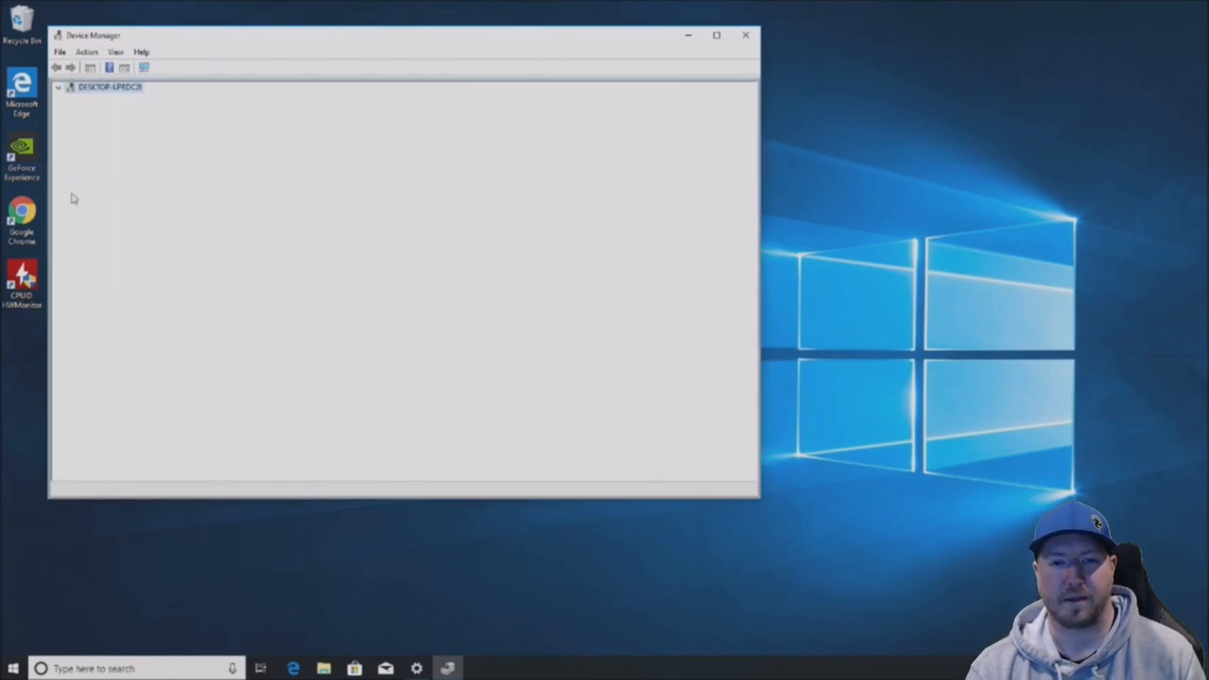
left_click(62, 91)
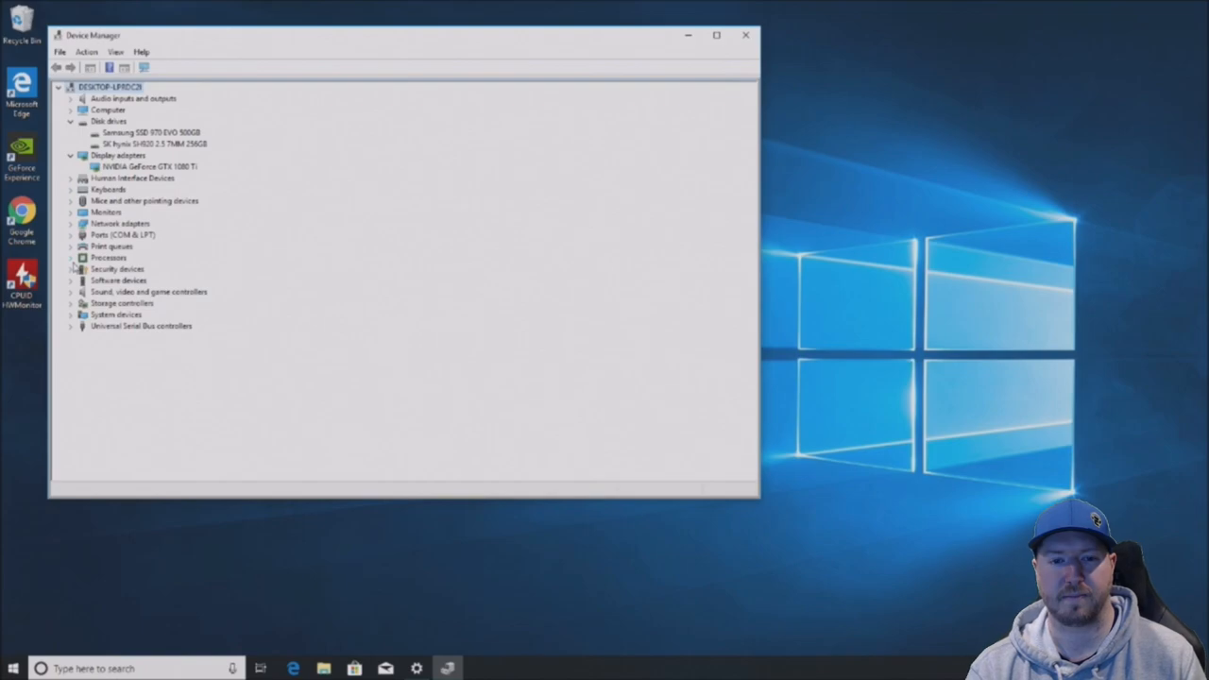
left_click(75, 257)
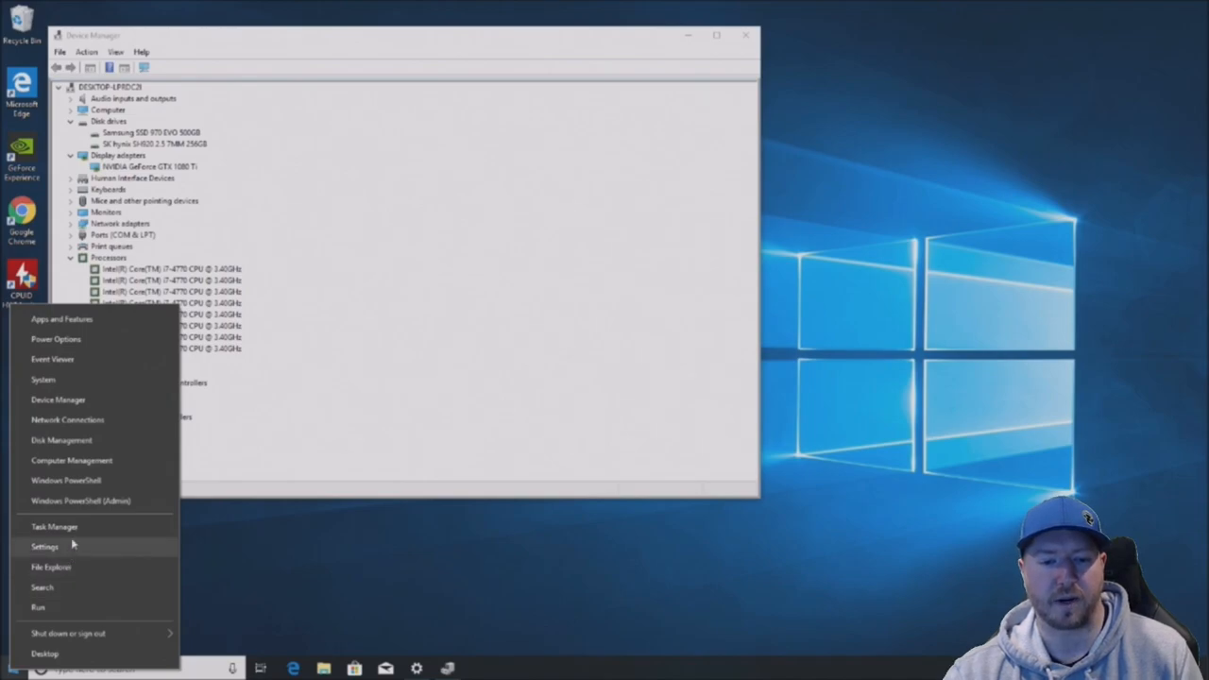
- Launch Windows Settings from the Start quick-access menu to reach System > About
left_click(41, 547)
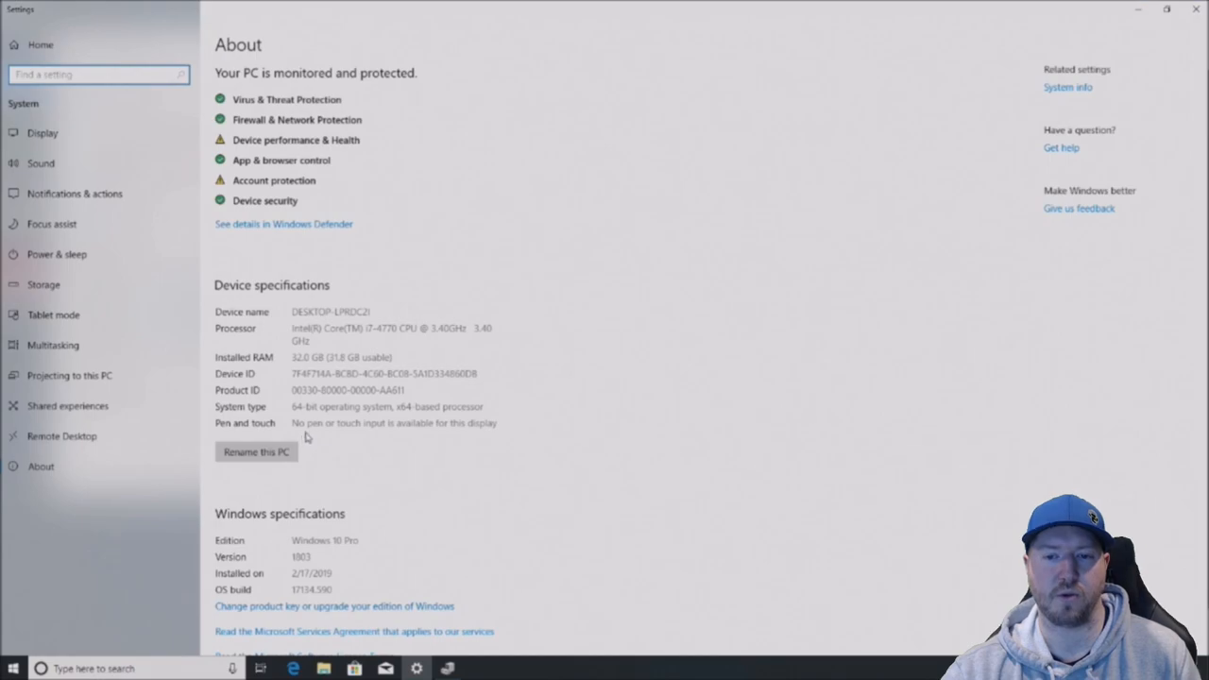
mouse_move(513, 412)
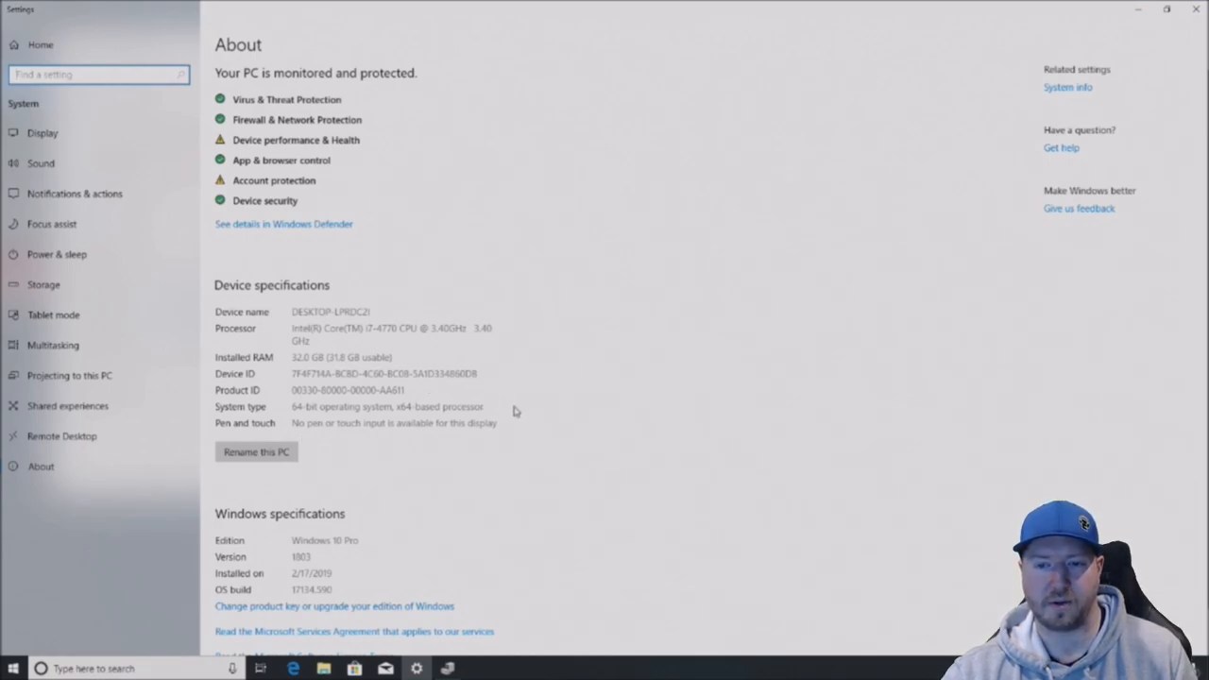